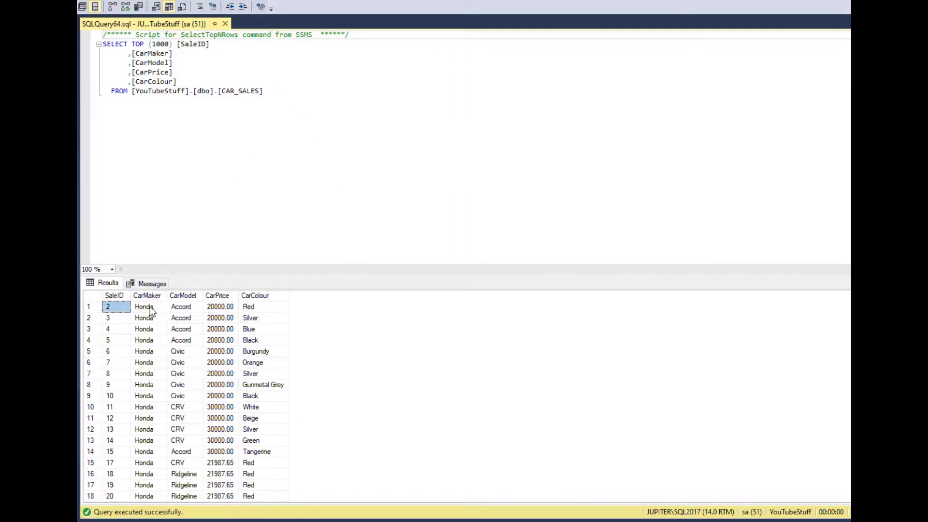
Review the earlier CAR_SALES results: the first sale's ID, Red and Silver colours, a Ridgeline price
click(263, 306)
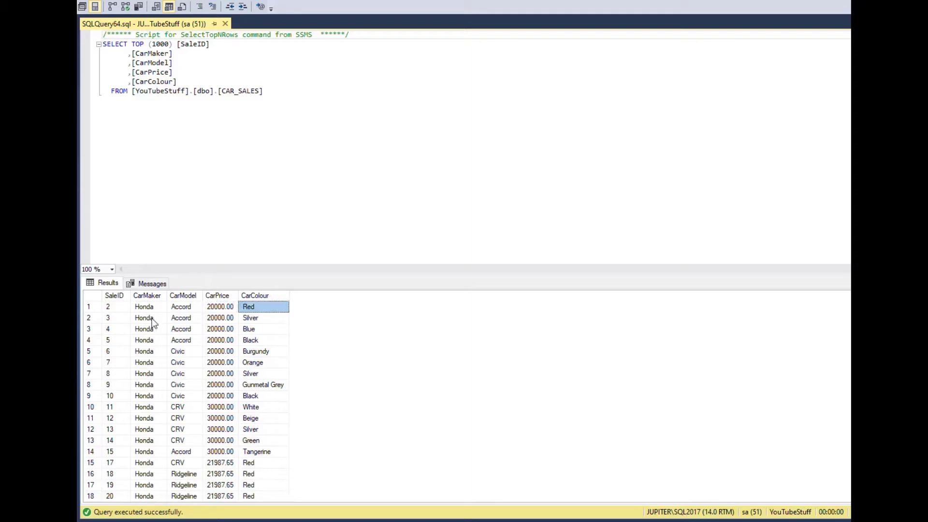
click(250, 318)
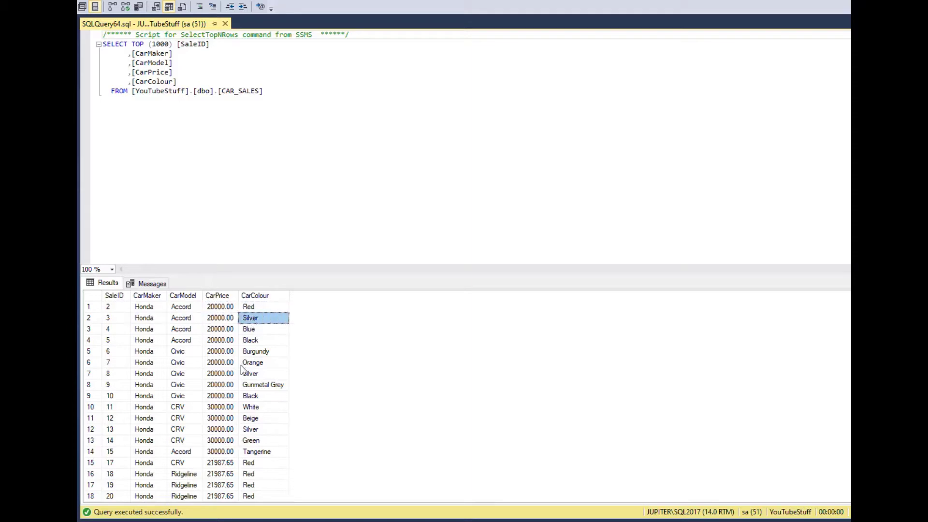
click(220, 495)
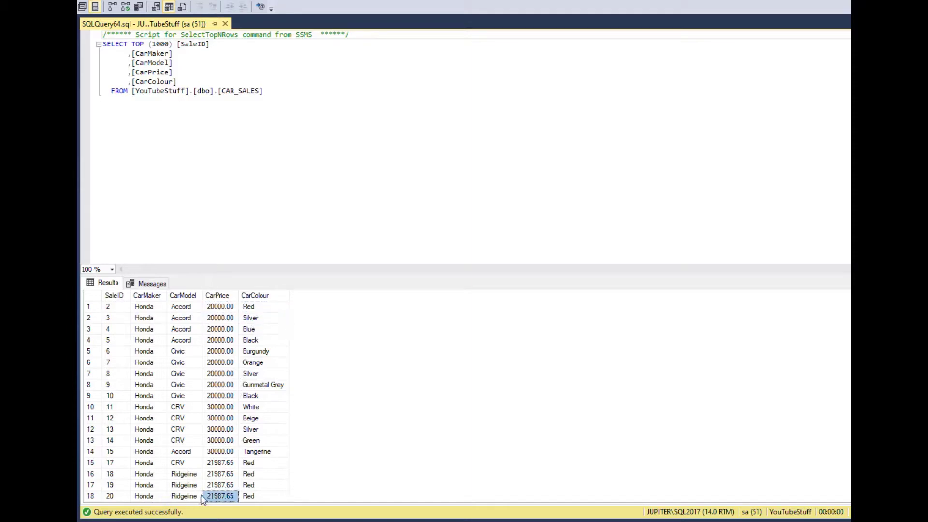
click(268, 91)
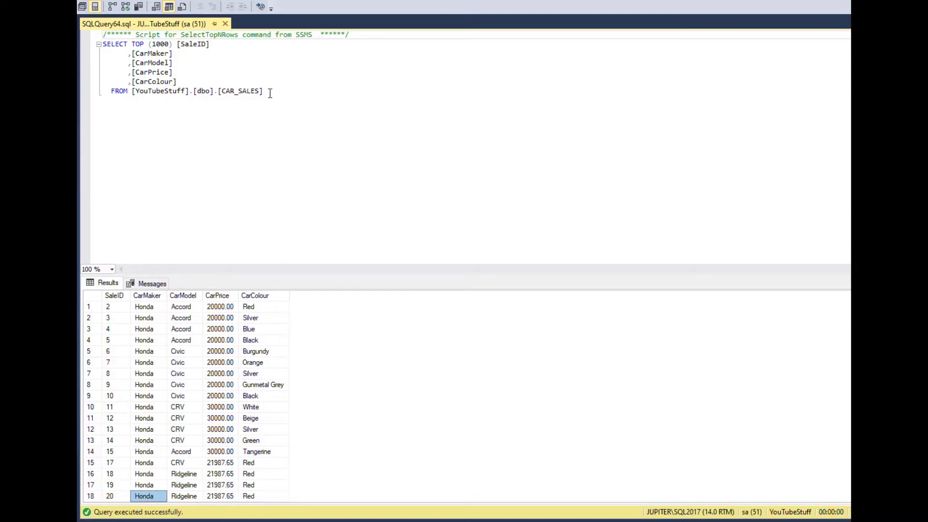
Clear the old script and add the comment '--Create an insert statement for multiple rows'
key(ctrl+a)
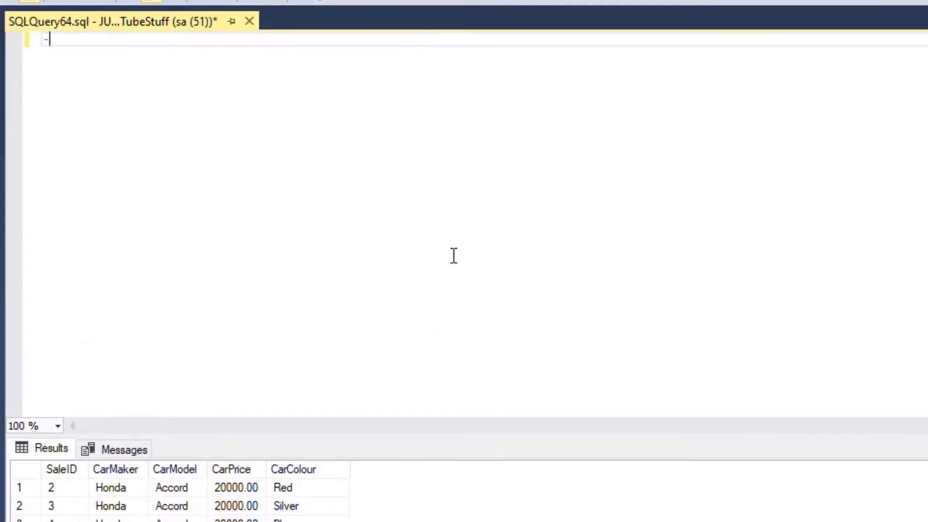
text(-Creat)
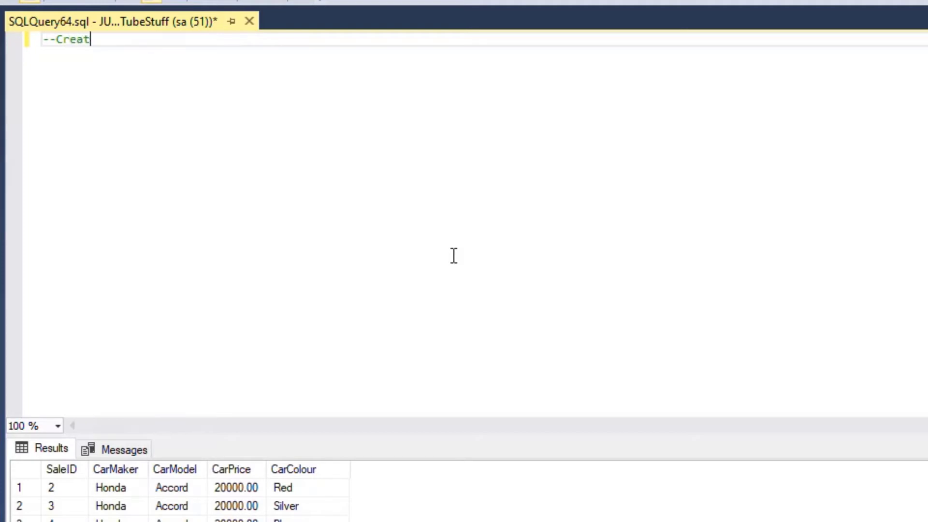
text(e an)
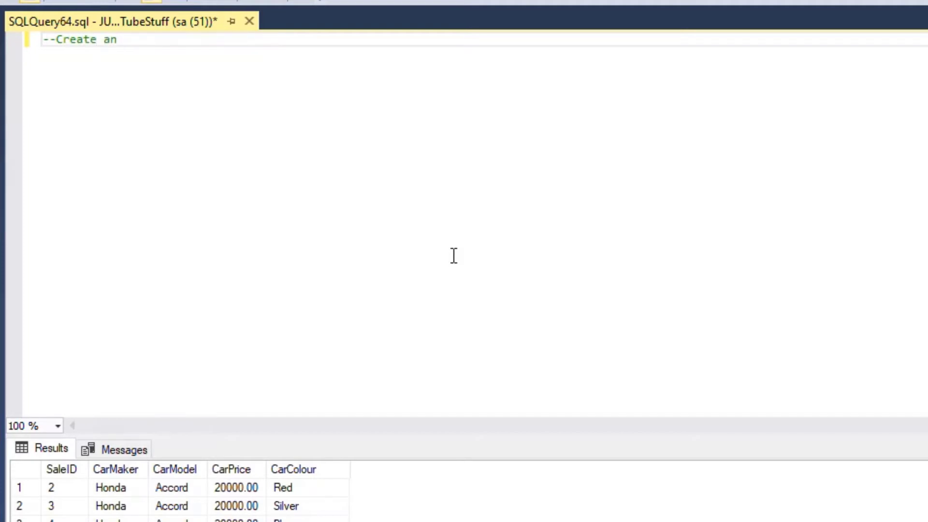
text(insert star)
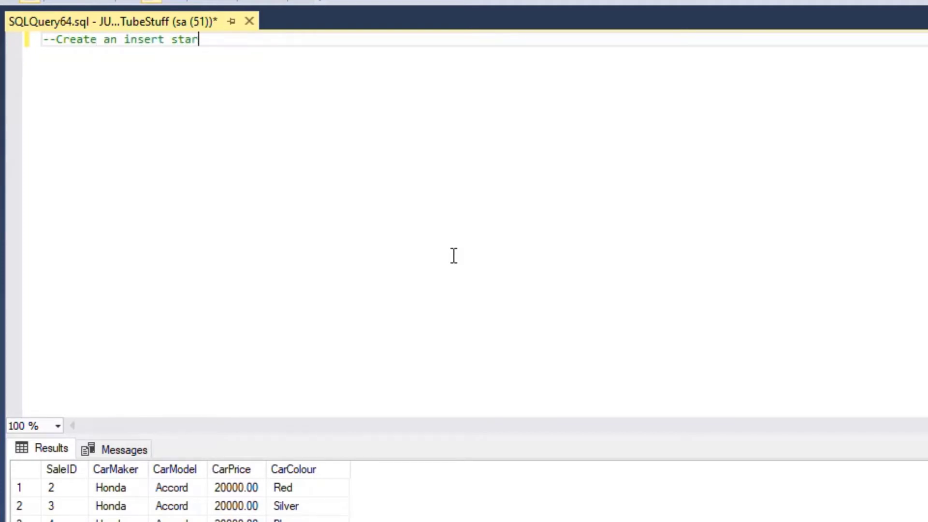
text(tement for mu)
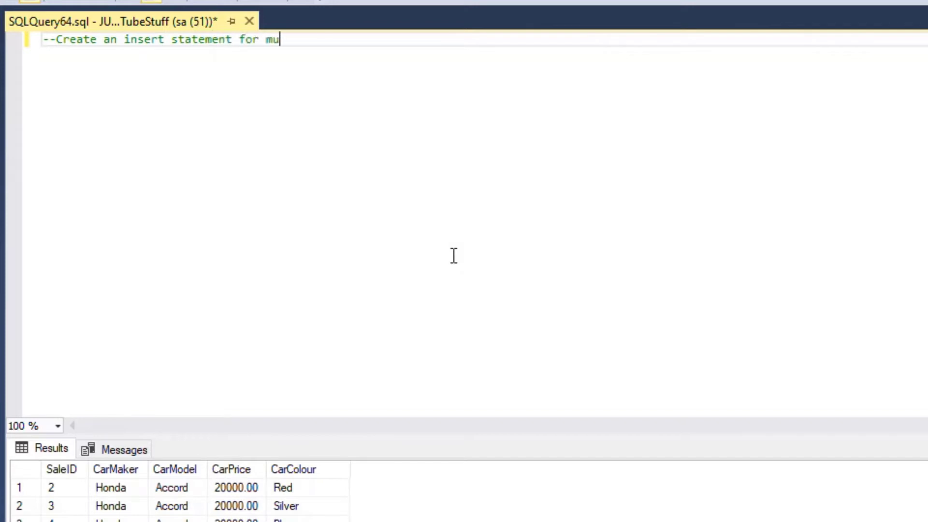
text(ltiple rows)
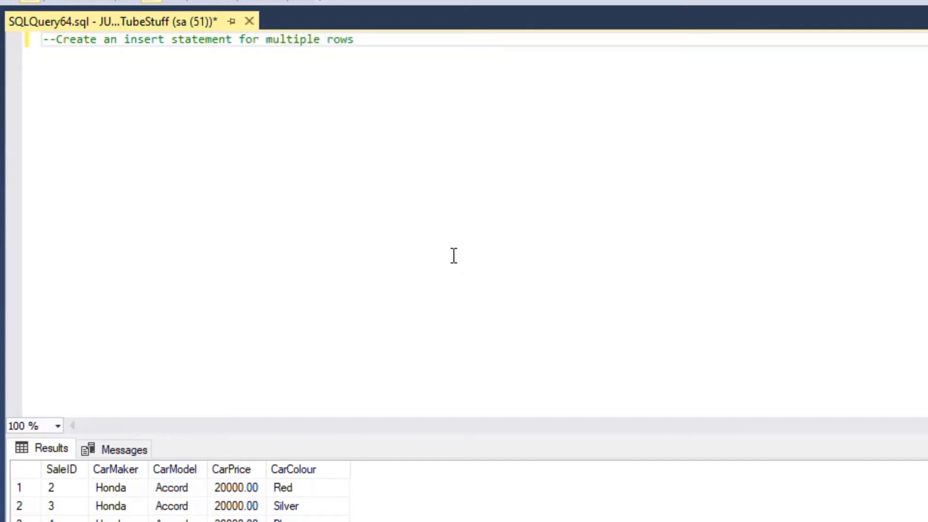
Add a second comment noting most databases support it, SQL Server 2008+ only
text(-)
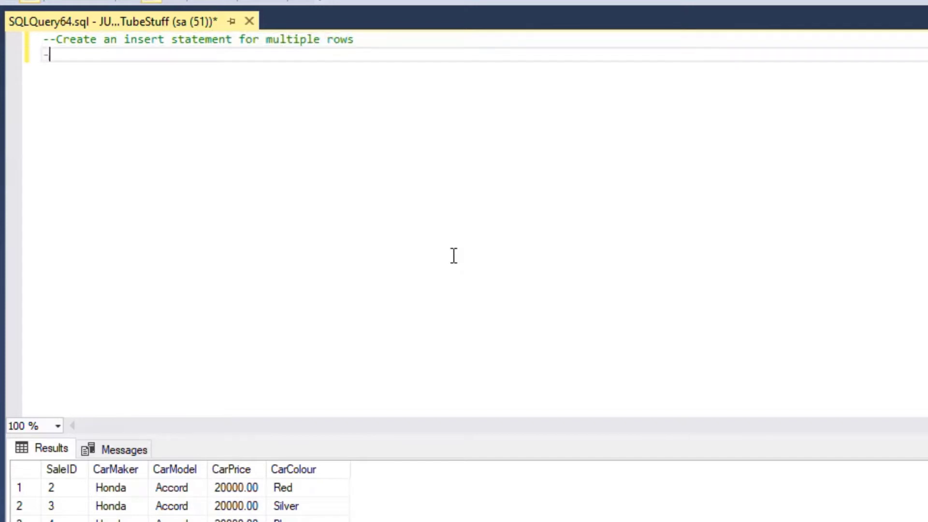
text(SQ)
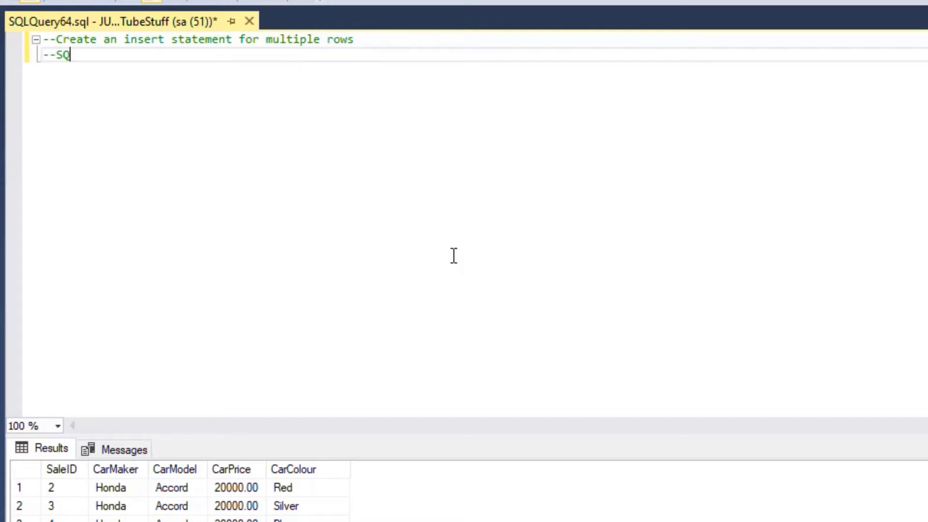
text(Mo)
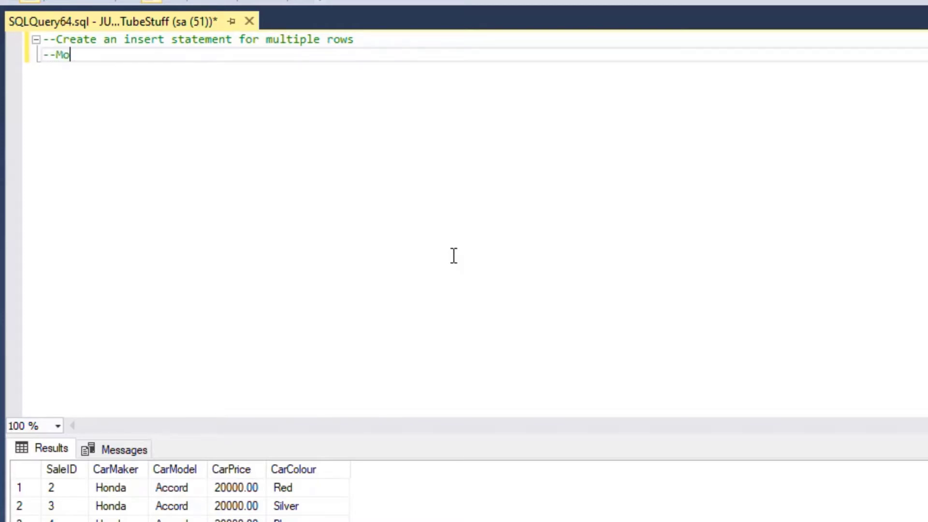
text(st databases)
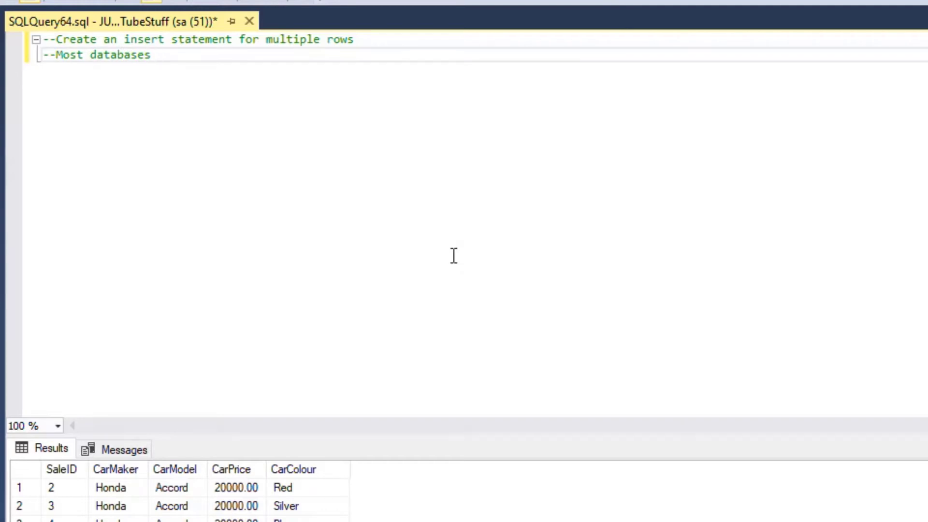
text(. SQ)
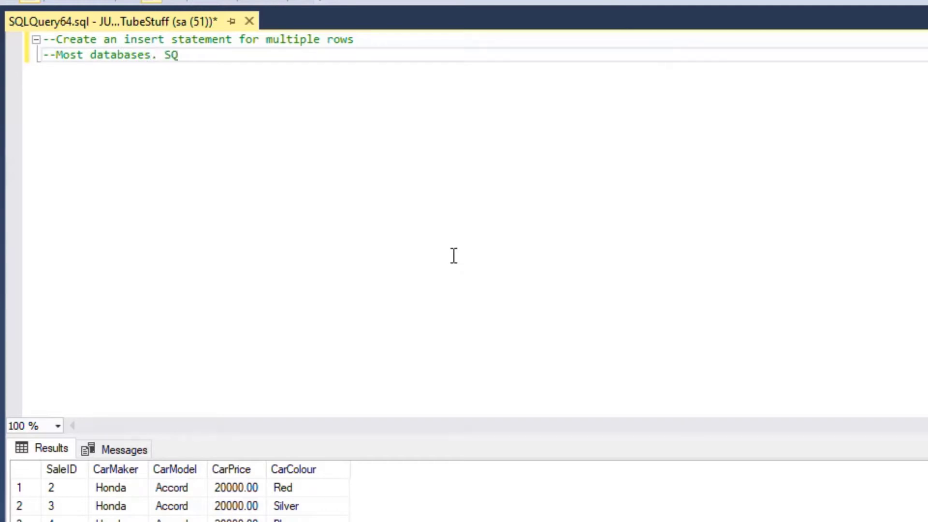
text(L Server 200)
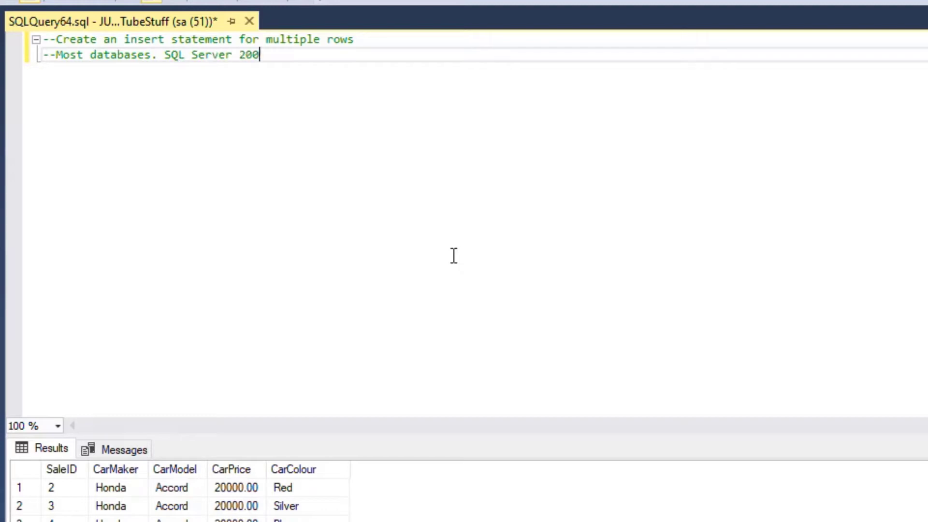
text(8+)
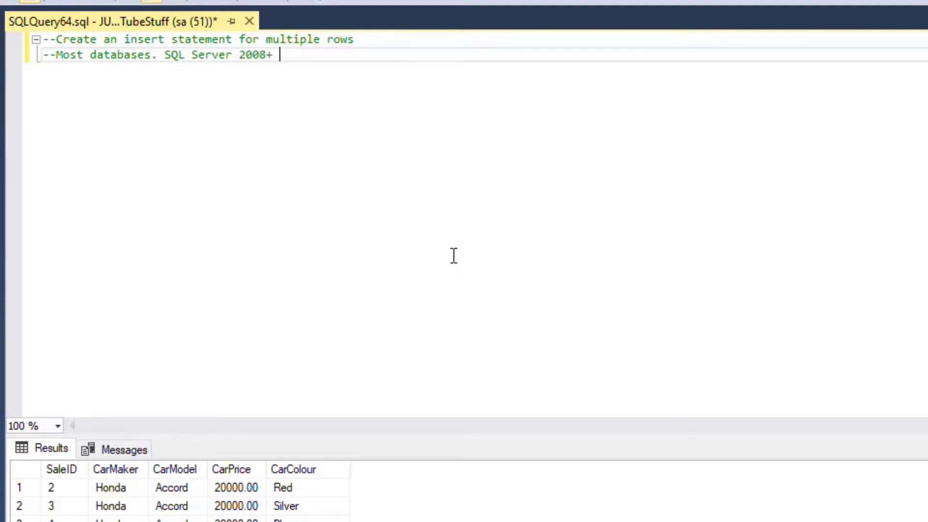
text(only)
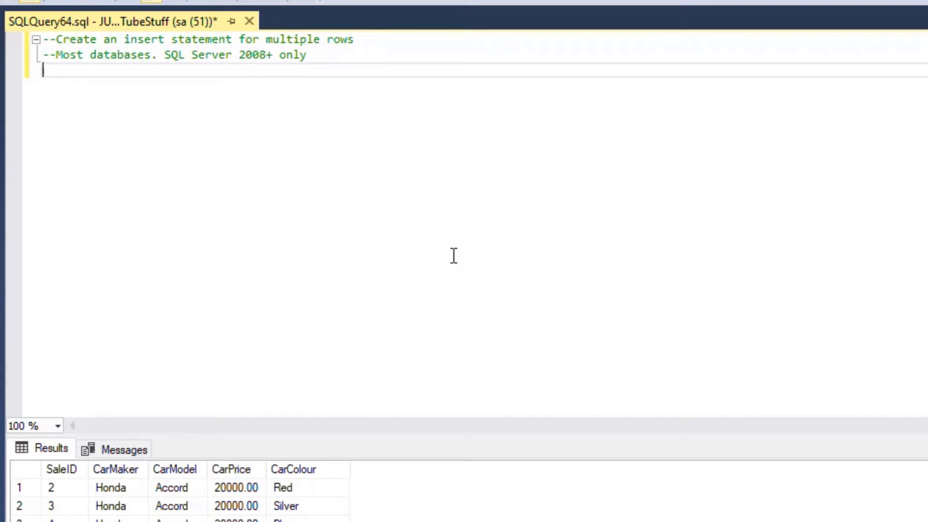
Write 'Insert Into CAR_SALES' with its CarMaker, CarModel, price and colour column list
text(Insert)
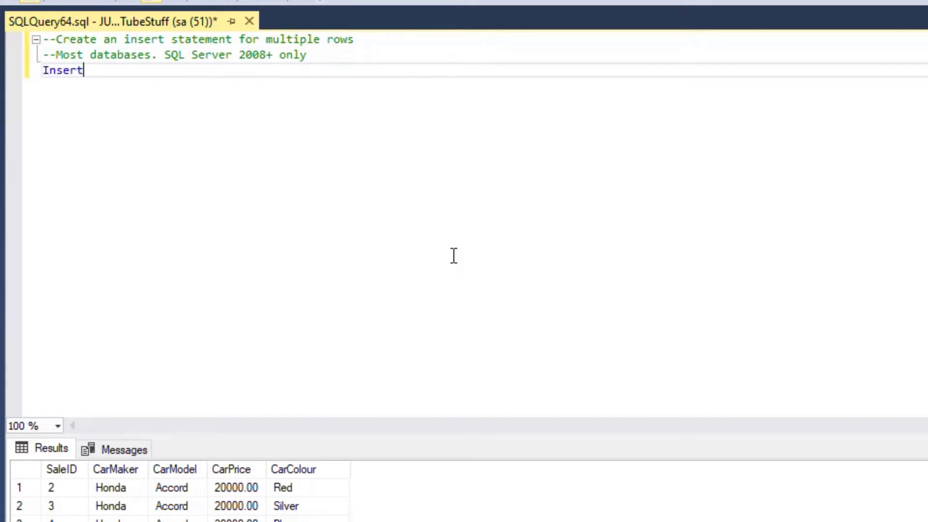
text(Into CAR_SALES)
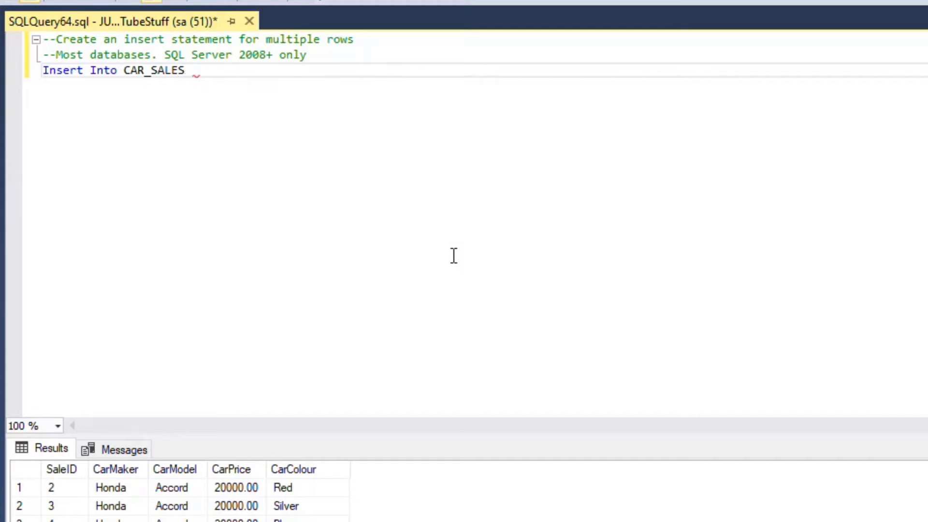
text((C)
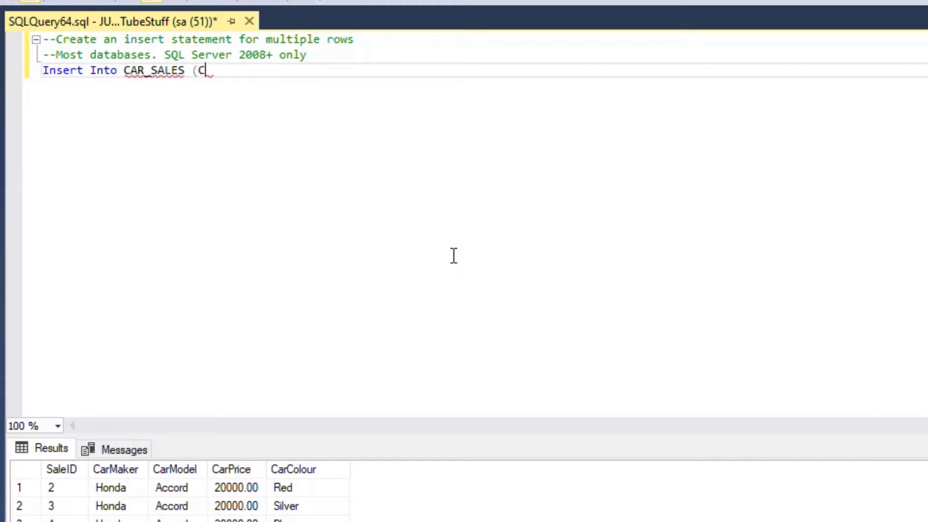
text(arM)
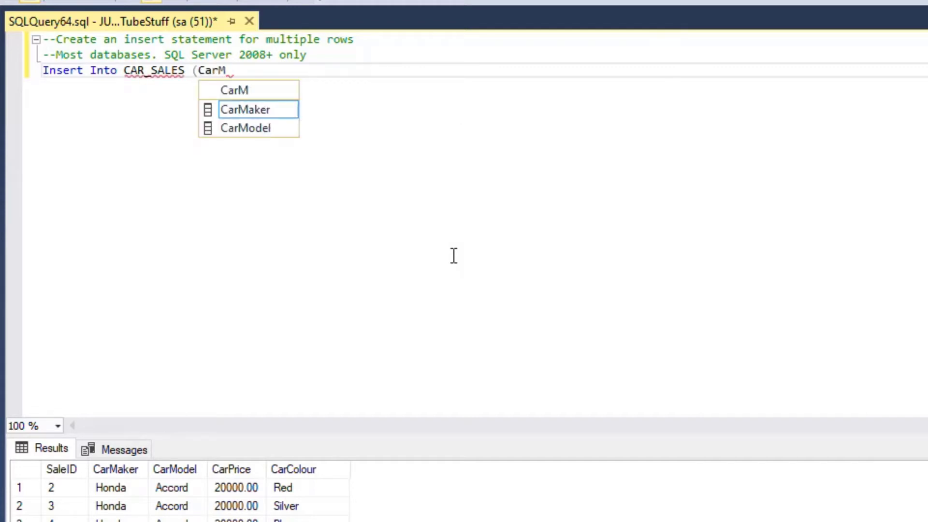
text(aker, CA)
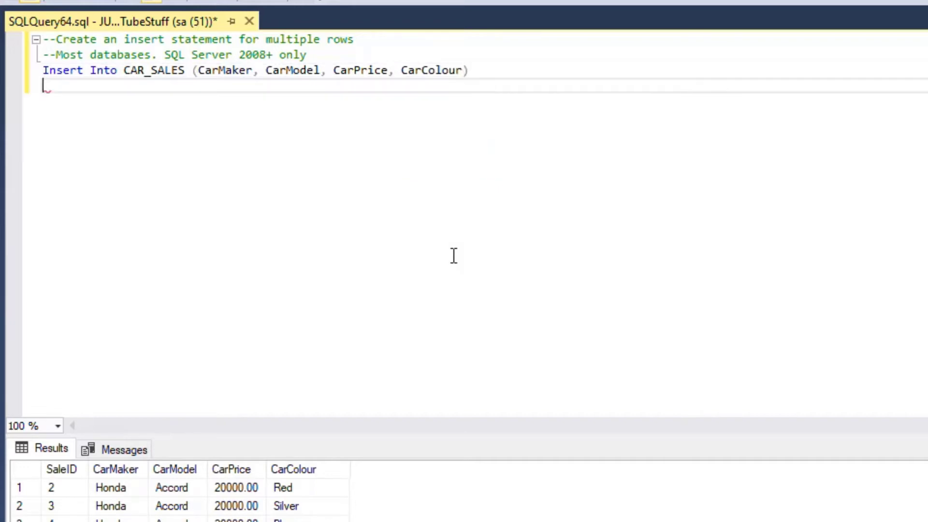
Add Values ('Toyota', 'Corolla', 23445, 'White'); to complete the single-row insert
text(Values)
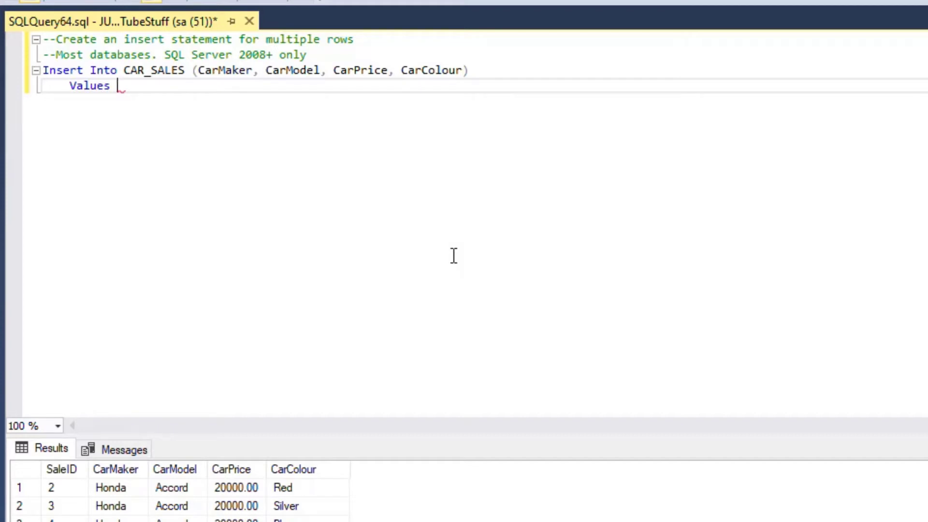
text(()
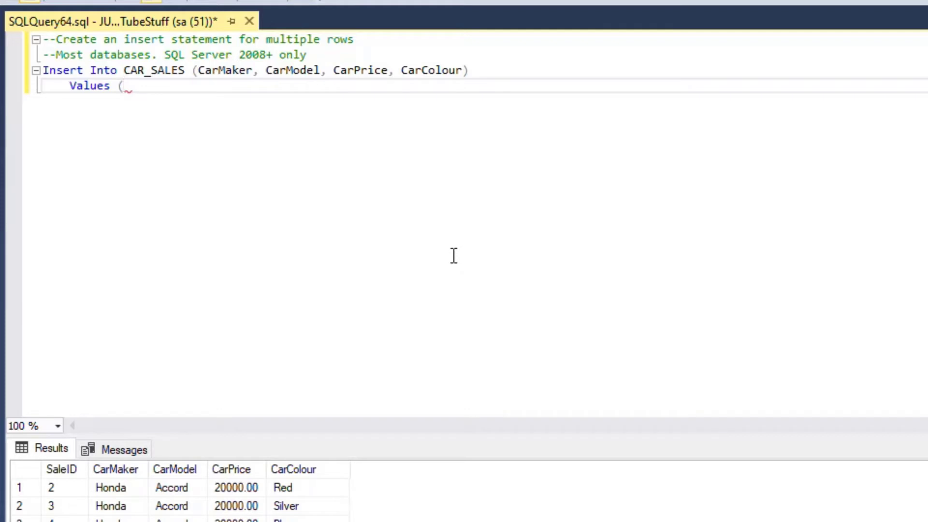
text(')
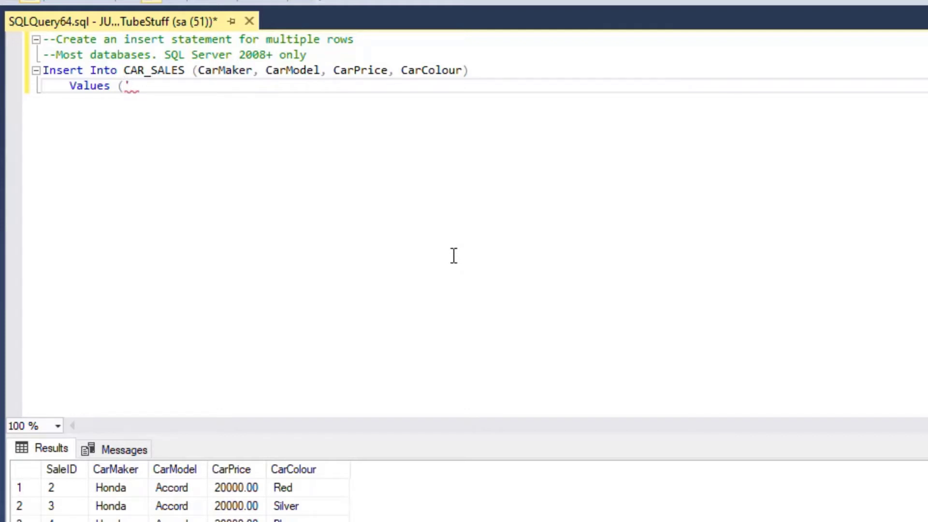
text(Toyota')
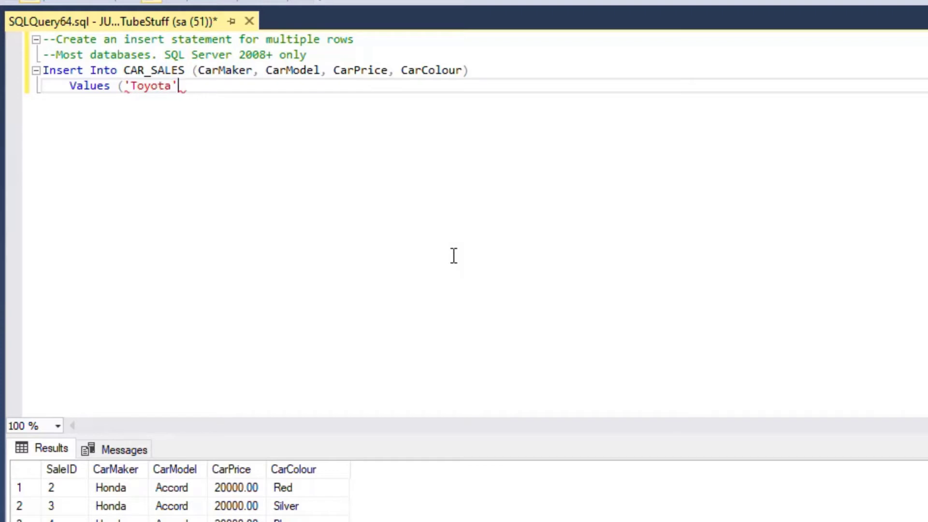
text(,)
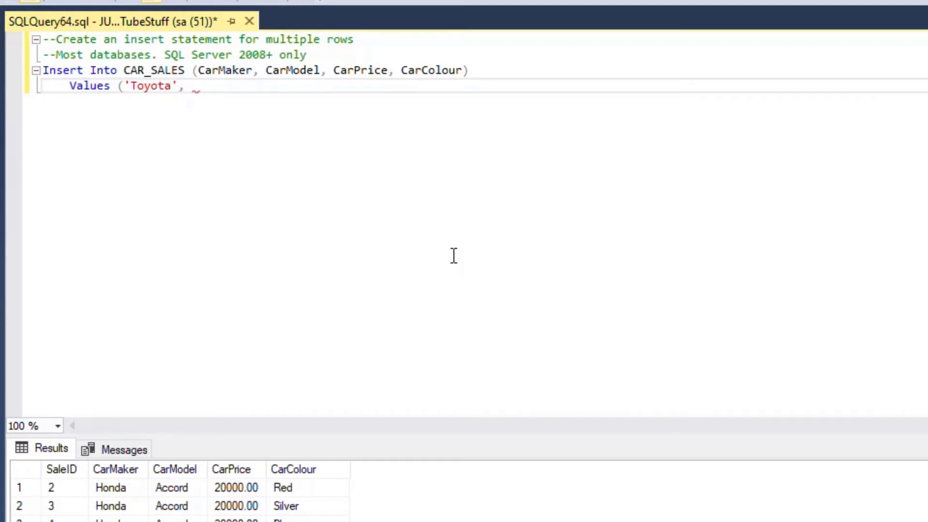
text(')
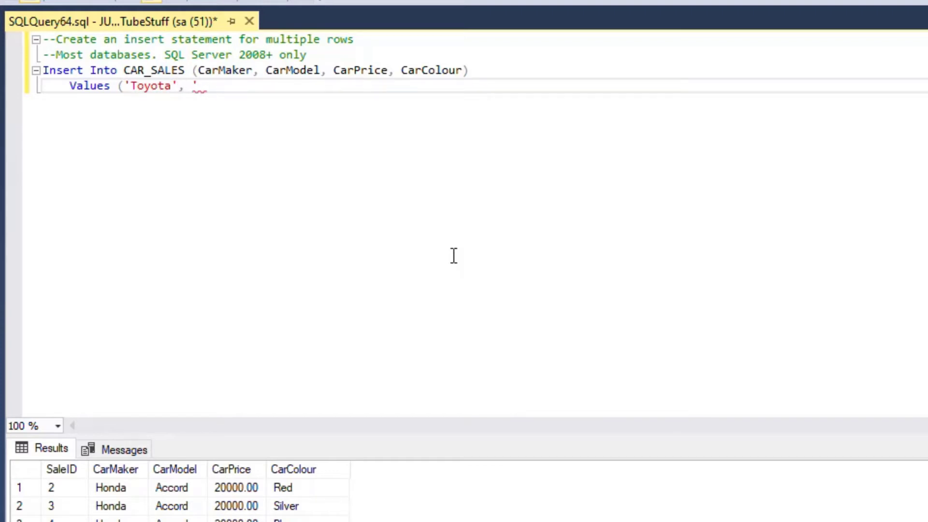
text(Corolla)
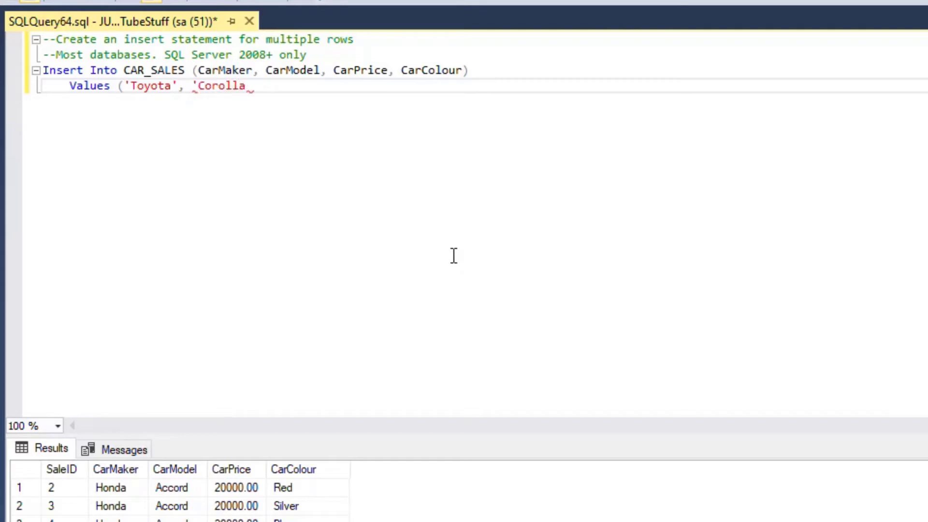
text(',)
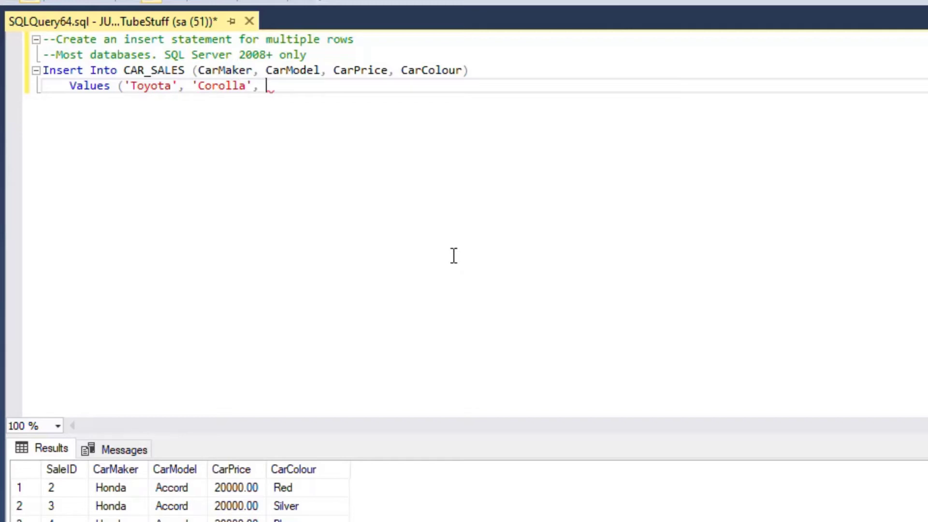
text(23)
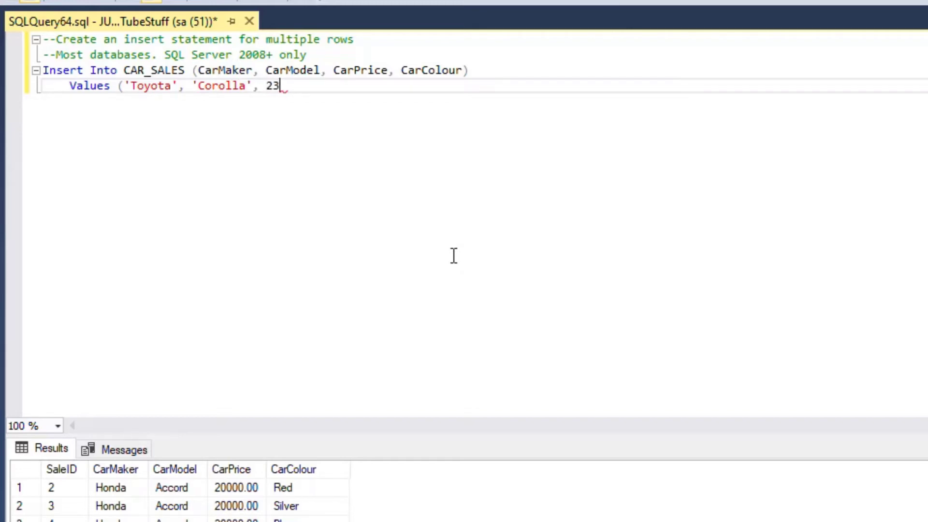
text(445)
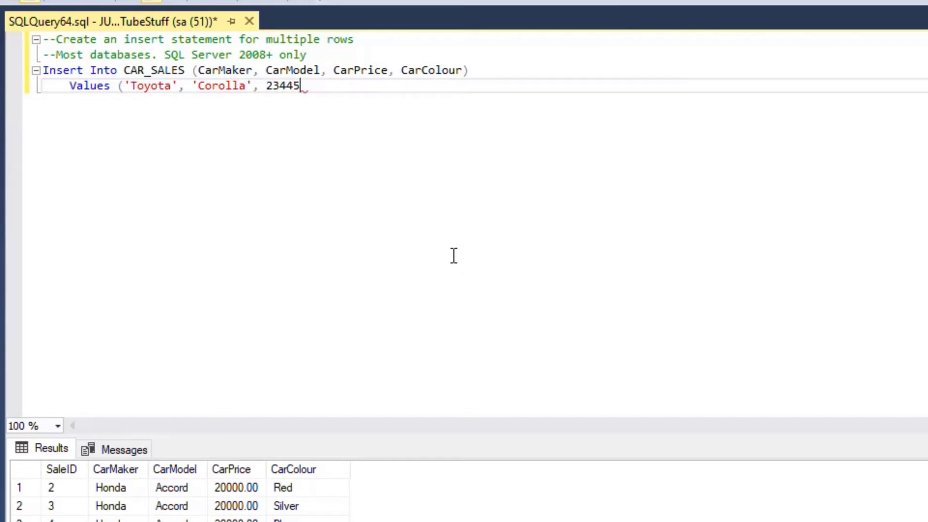
text(,)
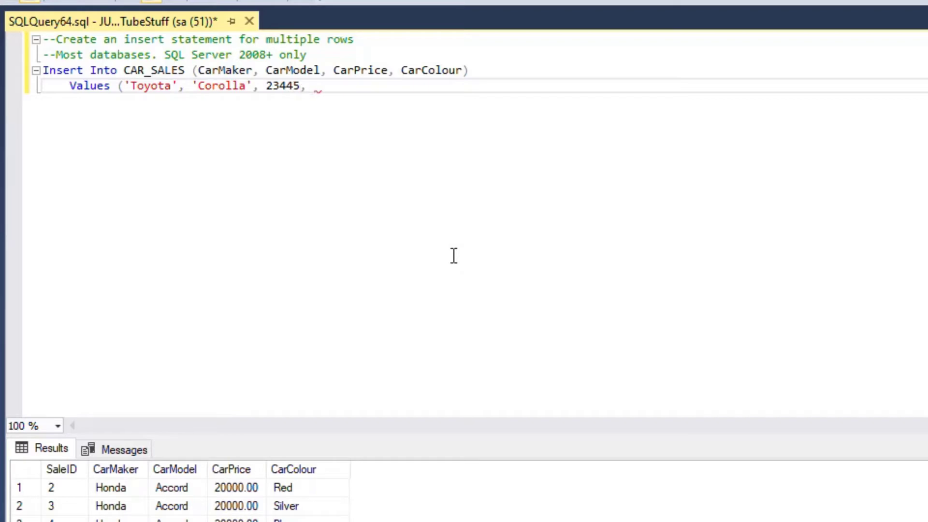
text('White'))
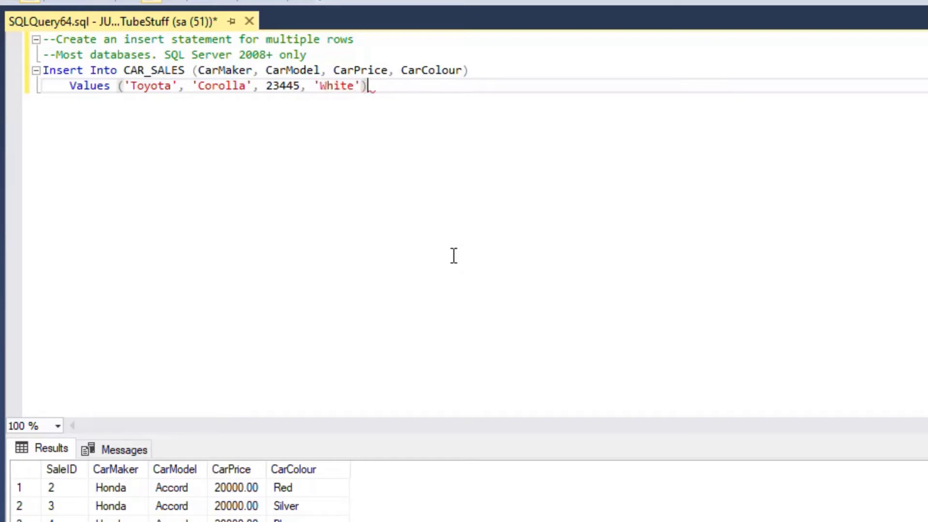
text(;)
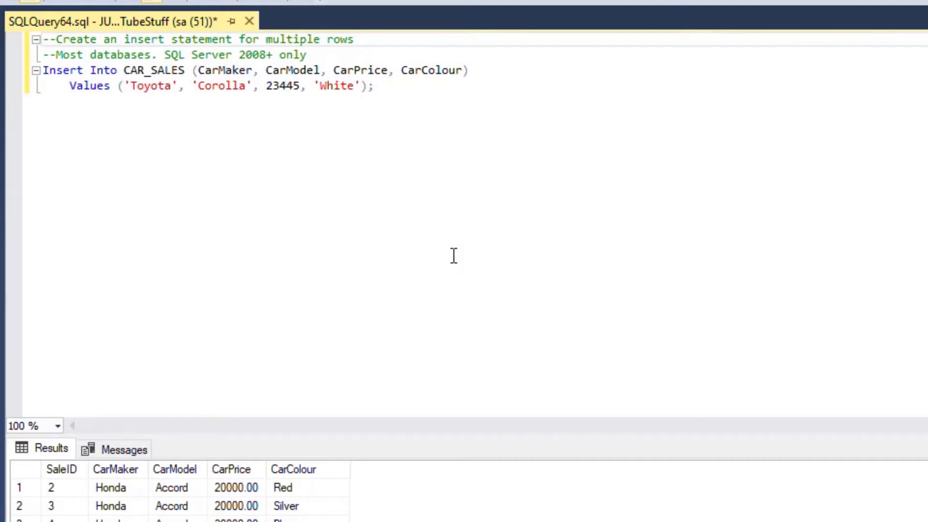
Run the Corolla insert, then write and execute Select * From CAR_SALES to list all rows
key(F5)
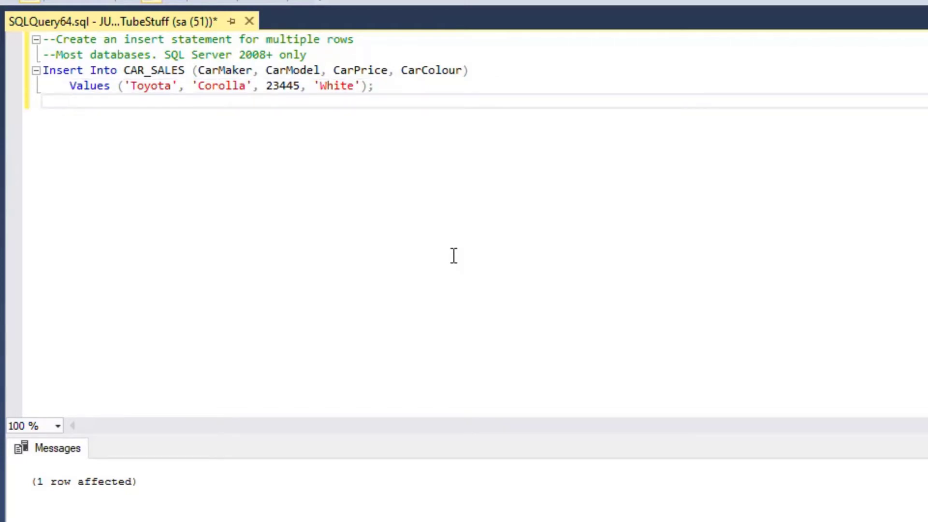
text(Select)
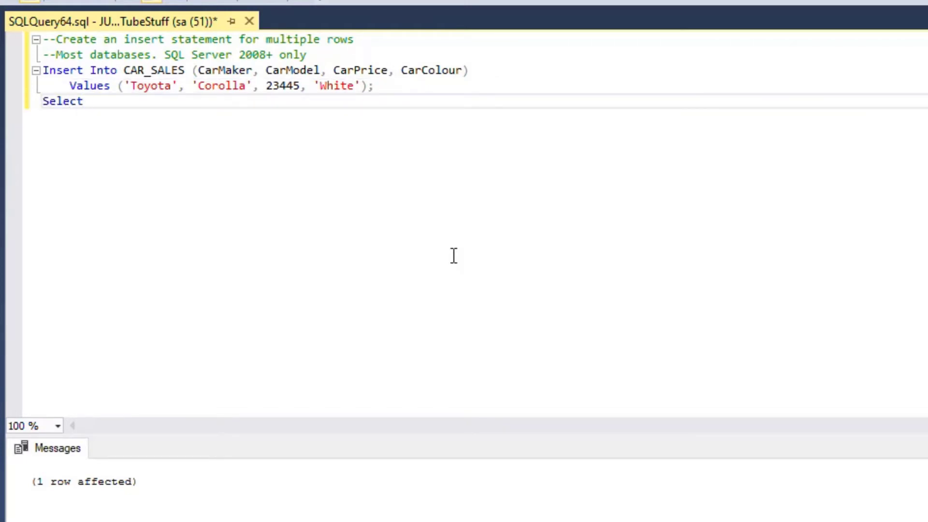
text(* From)
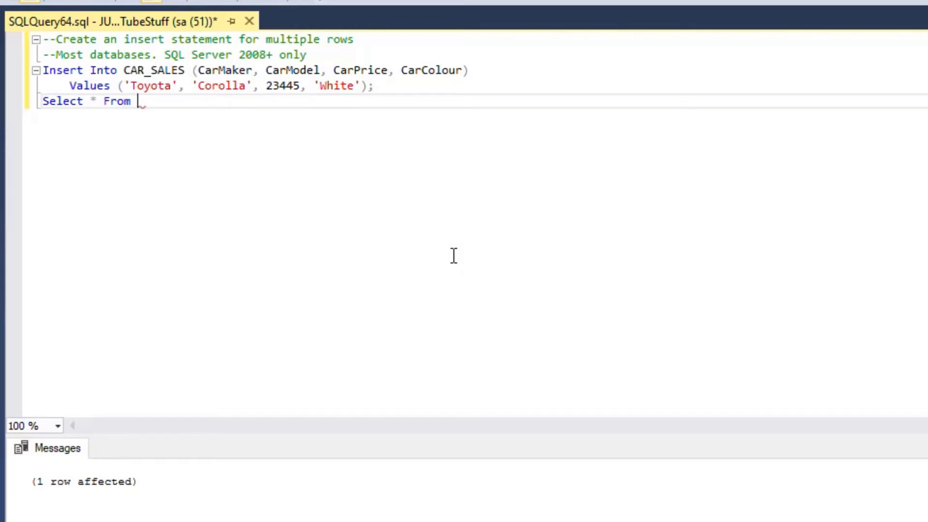
text(CAR_SALES;)
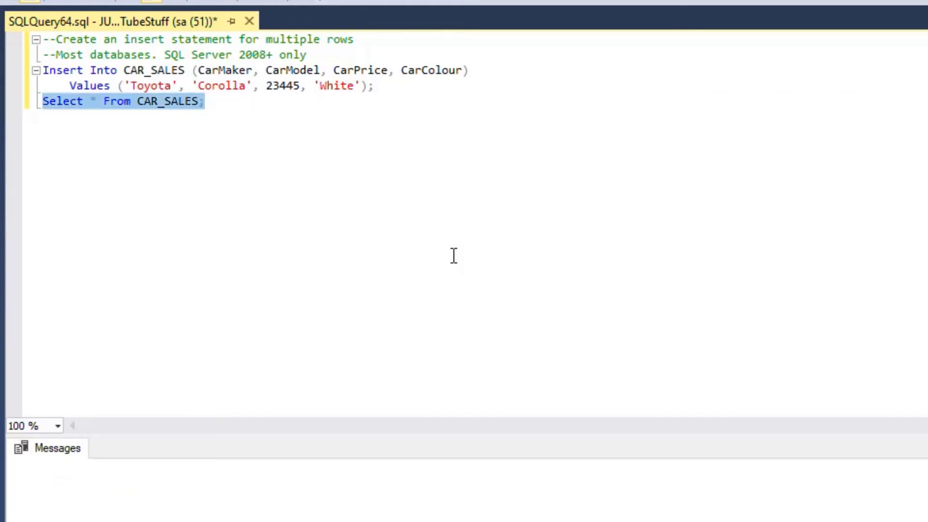
key(F5)
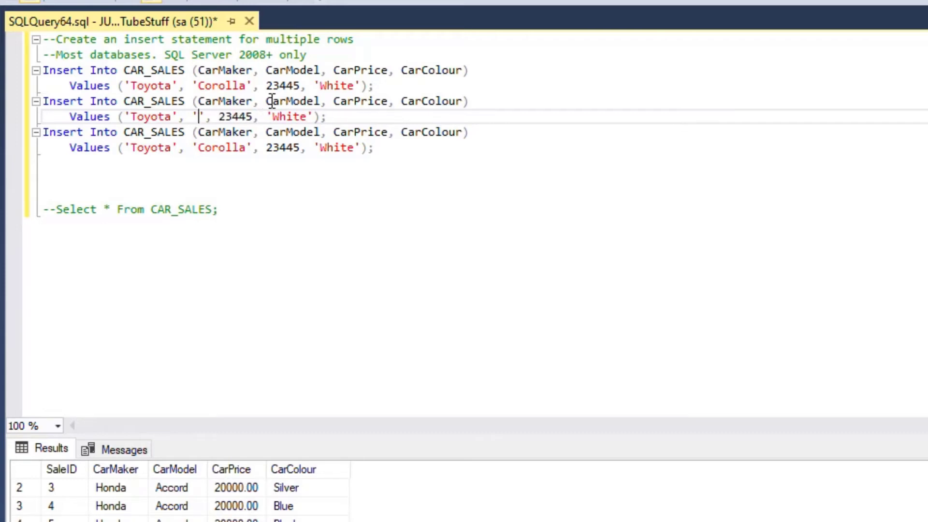
Edit the second copied insert to a Toyota 'RAV4' priced 27888
text(RAV)
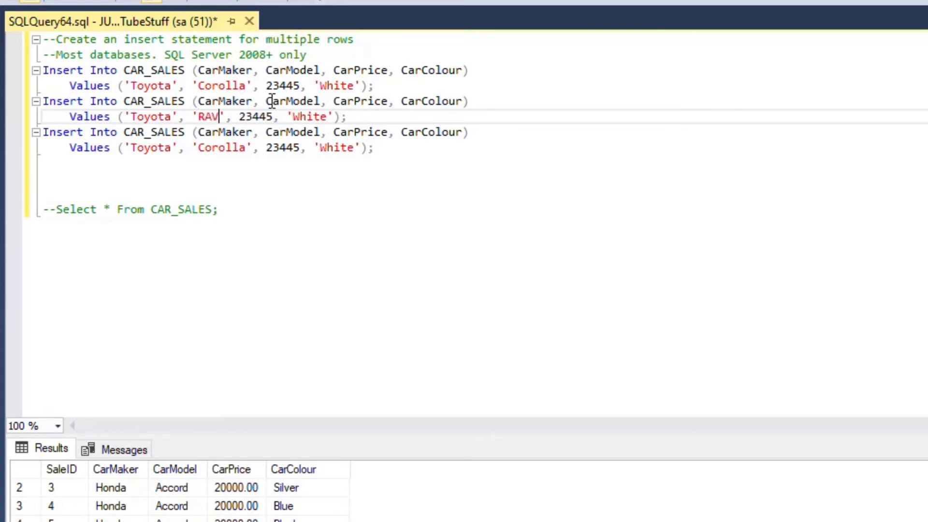
text(4)
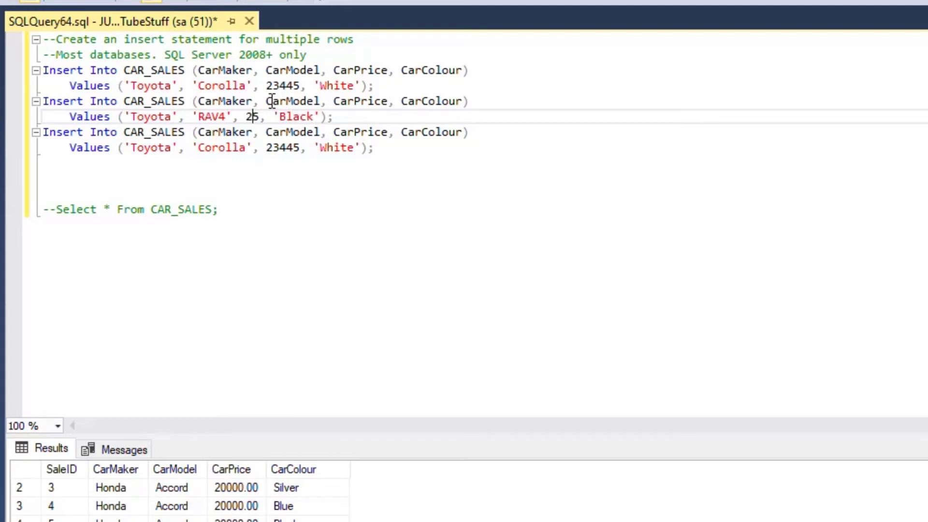
text(788)
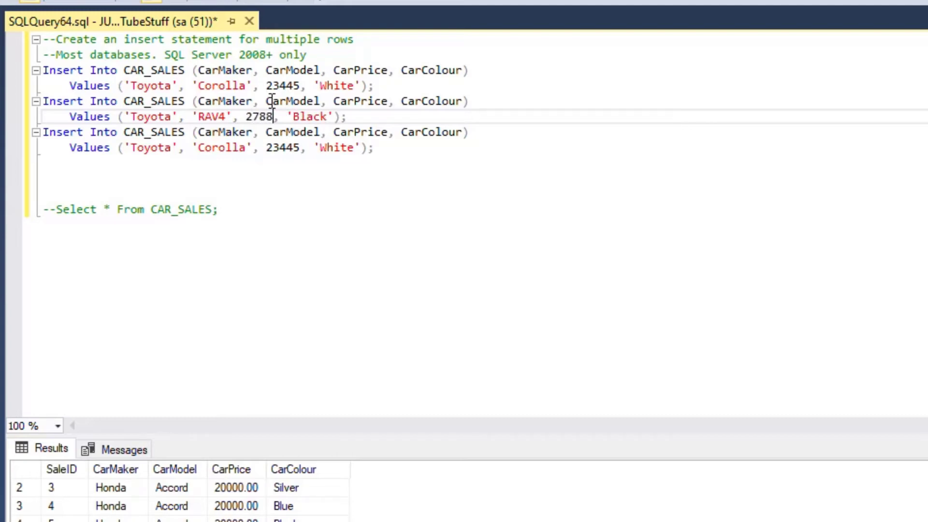
text(8)
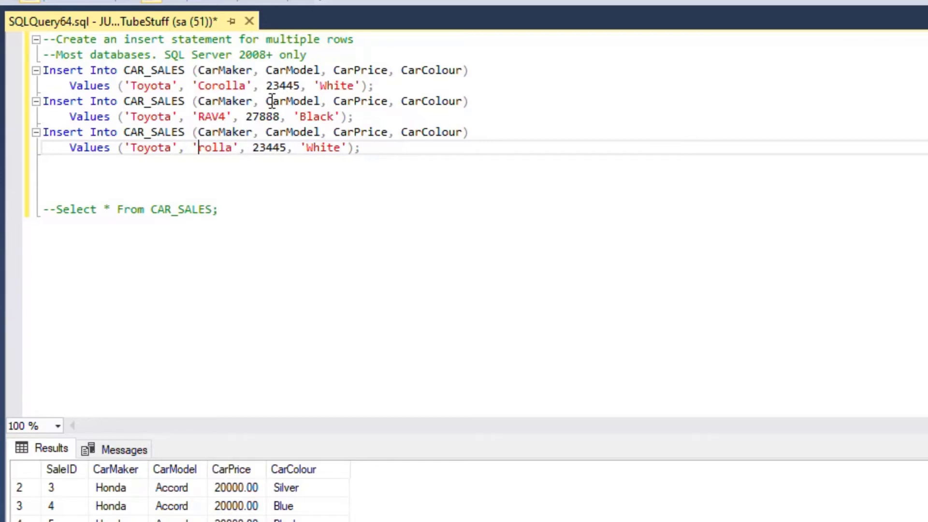
Edit the third copied insert to a Toyota 'Camry' priced 31334
key(Backspace)
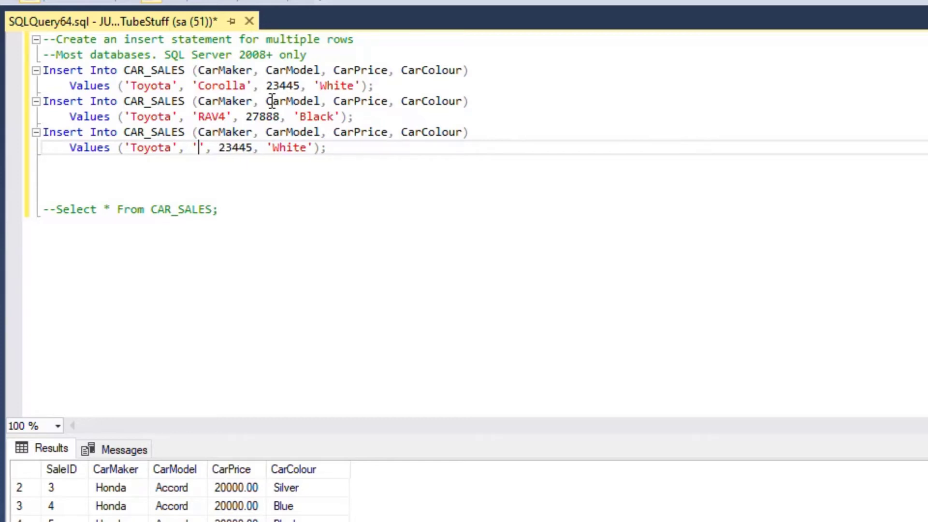
text(Camry)
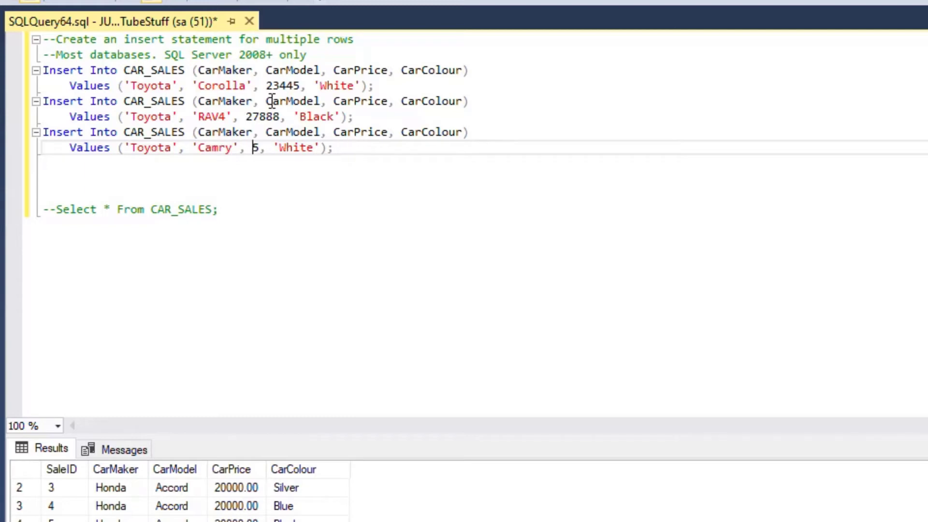
text(31)
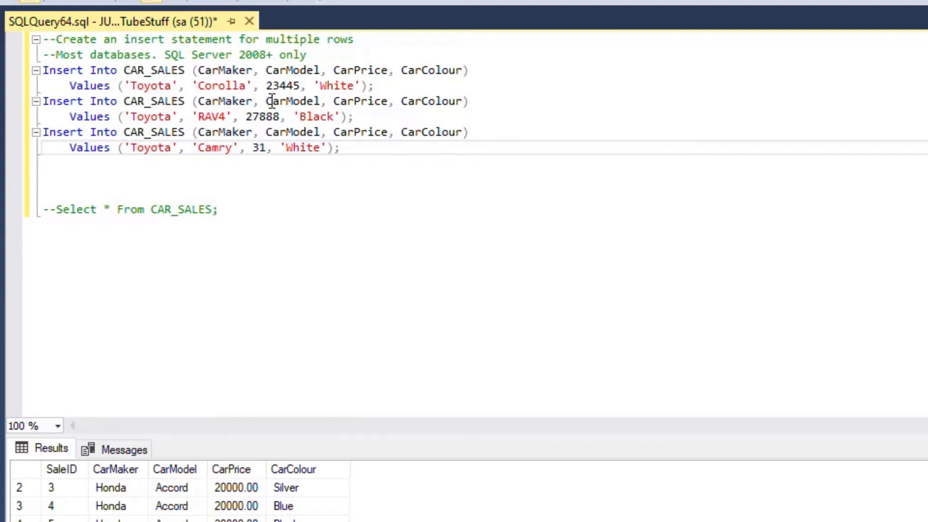
text(334)
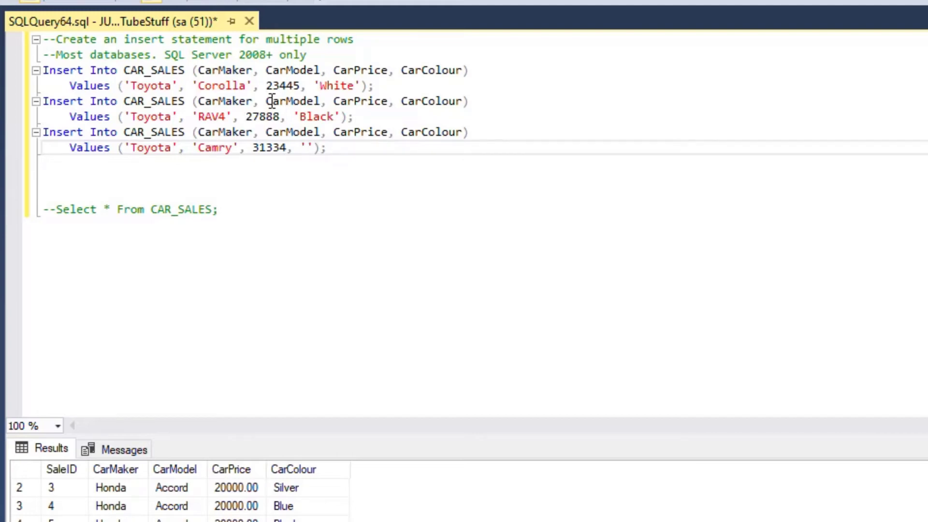
key(F5)
text(Blue)
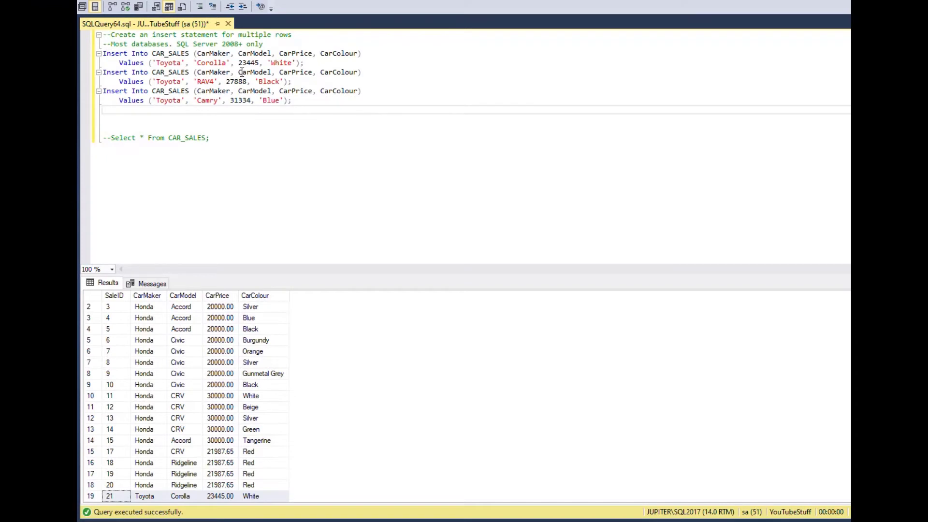
Run the three Toyota inserts and check the new RAV4 and Camry rows in the Results grid
key(F5)
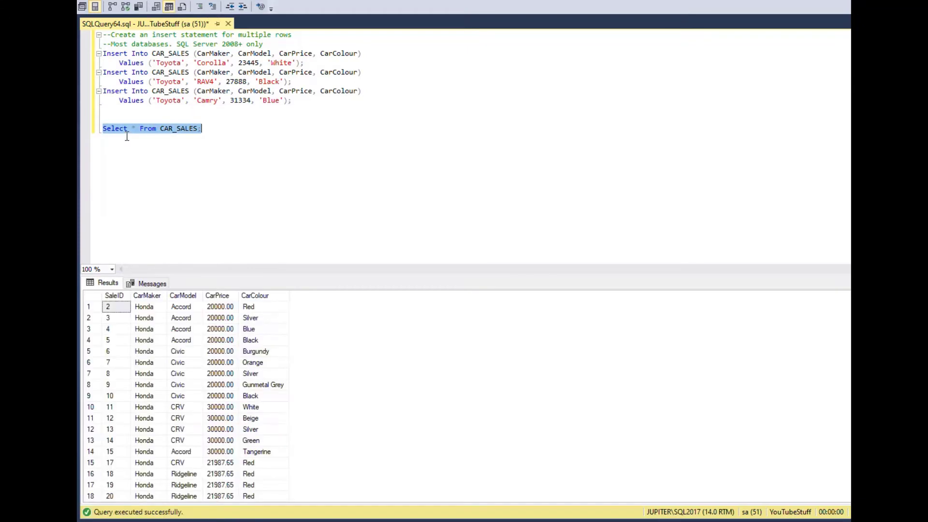
scroll(down, 3)
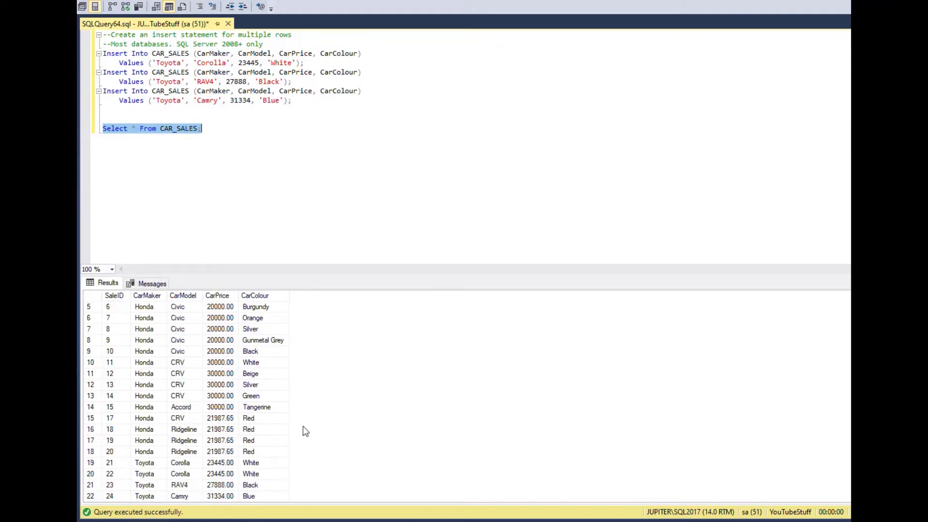
mouse_move(147, 478)
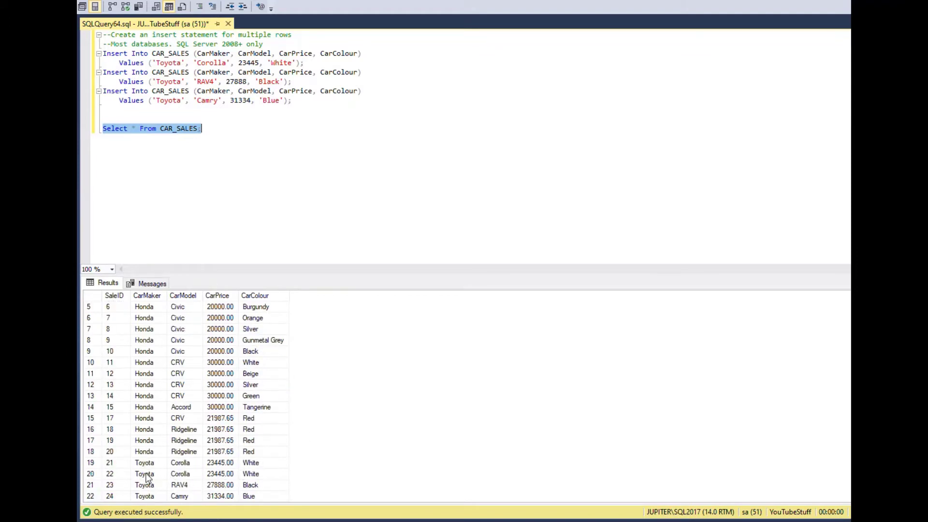
click(144, 484)
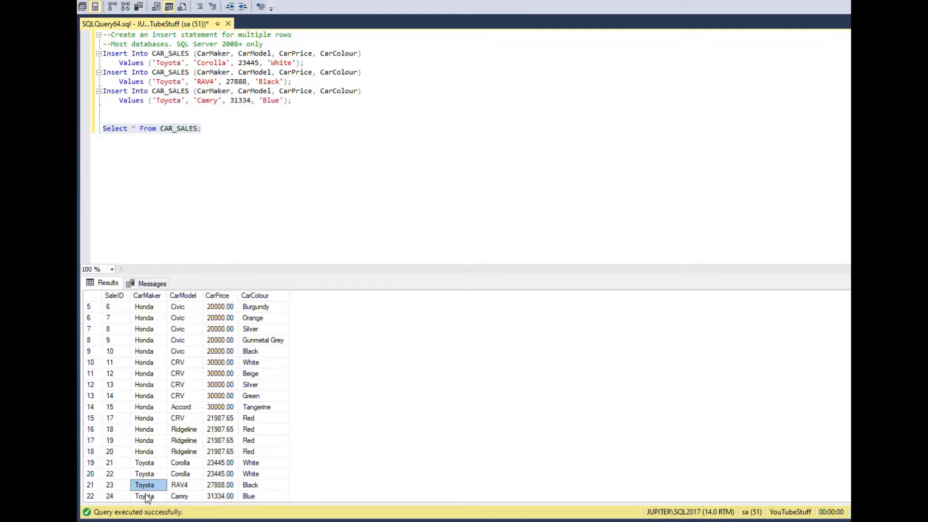
click(180, 496)
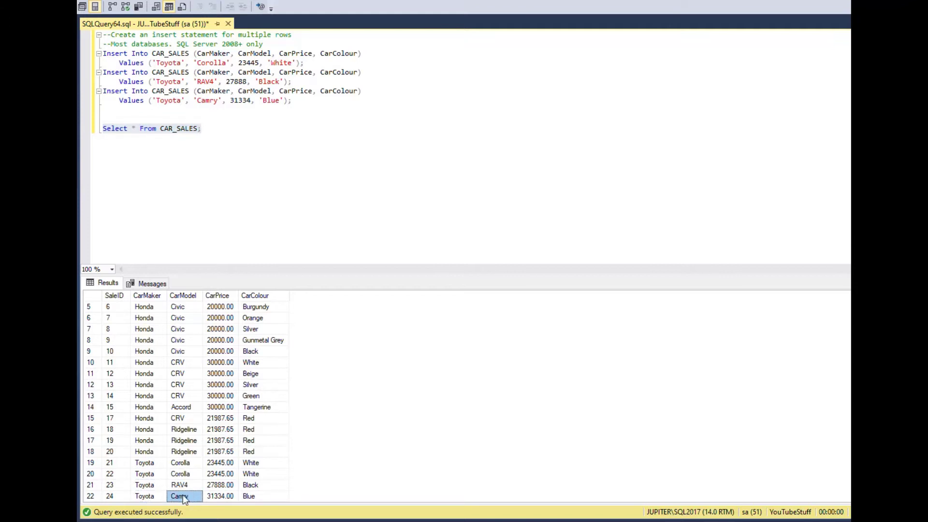
click(179, 474)
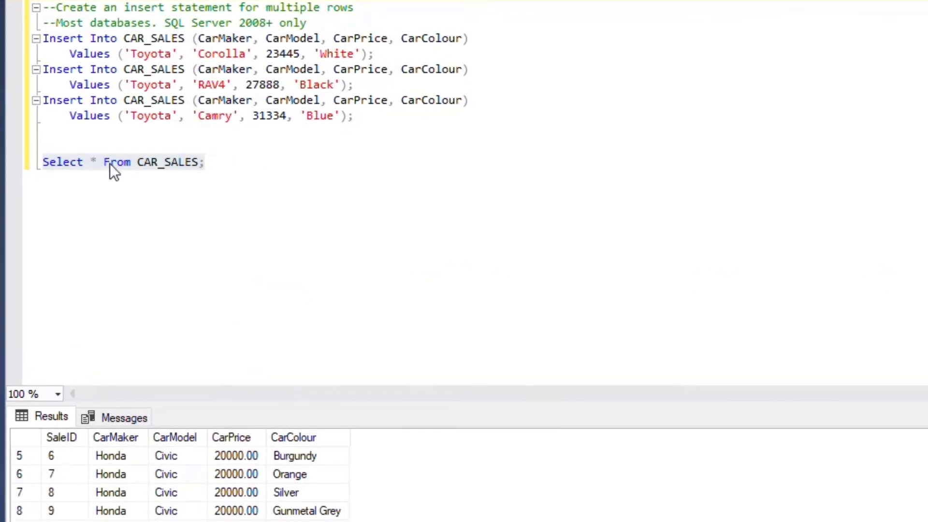
Collapse the three inserts into one Insert Into CAR_SALES with a single Values clause of comma-separated tuples
click(219, 161)
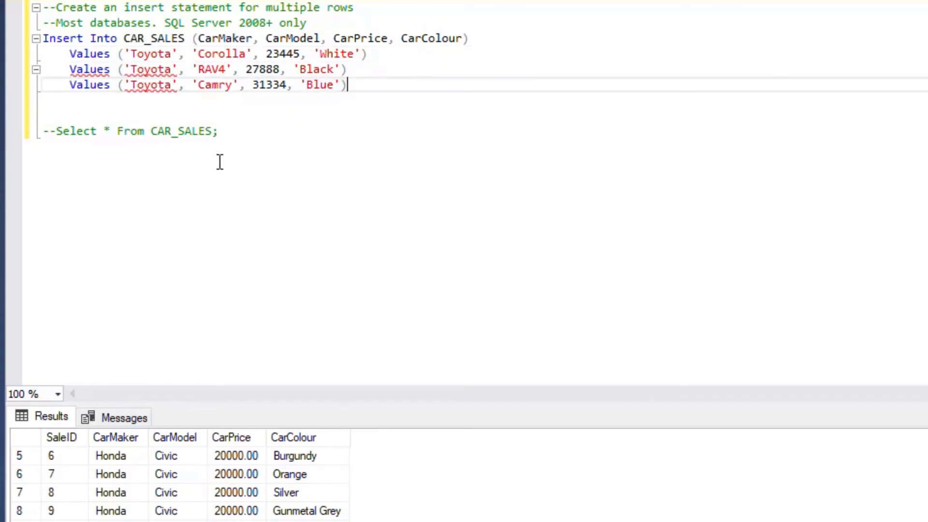
click(163, 85)
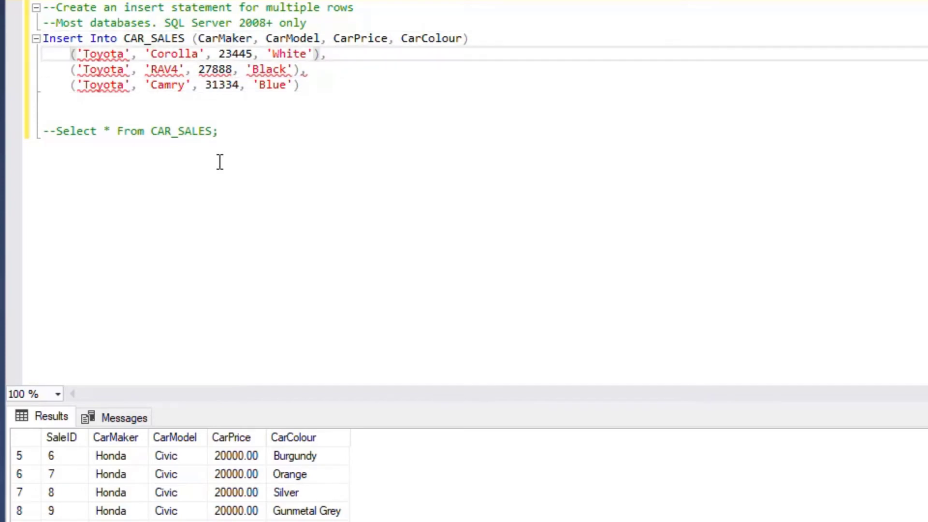
text(Values)
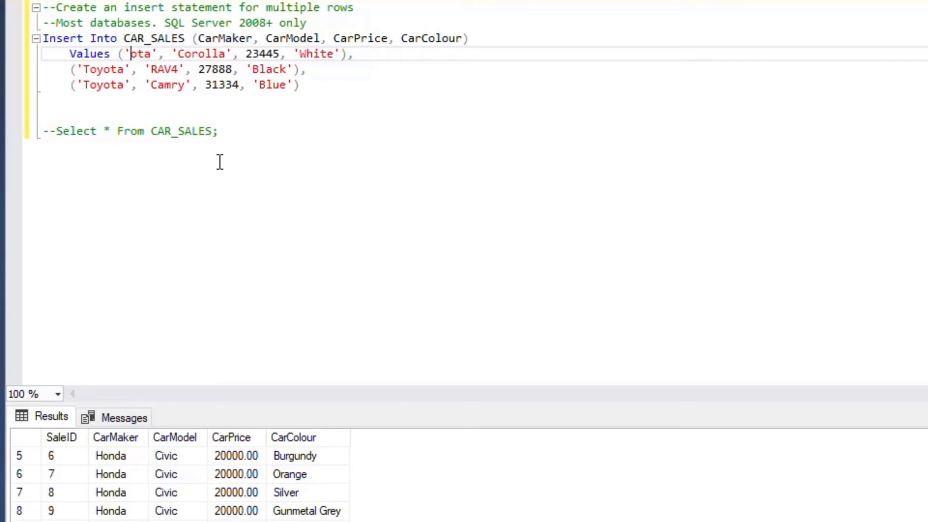
Make the first row a silver Mazda and the second 'Mazda', '6', 25666, 'Tan'
text(Mazd)
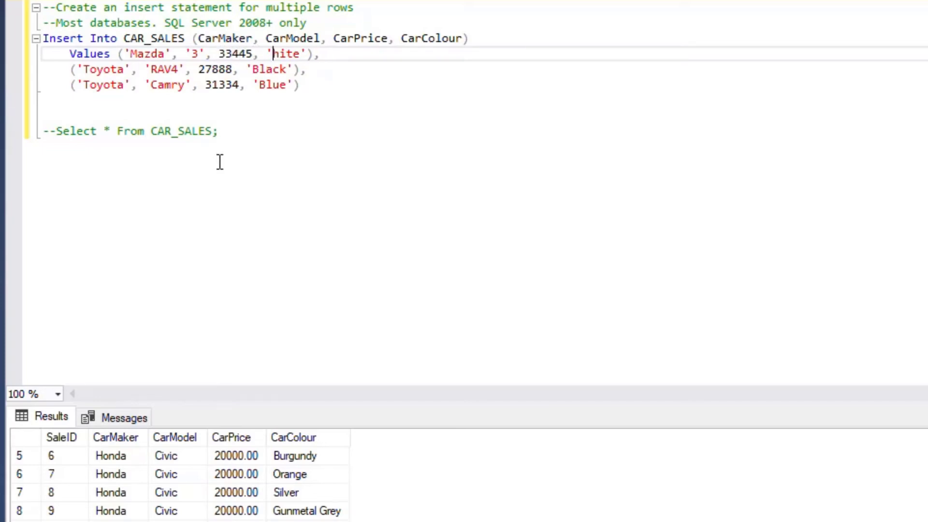
text(S)
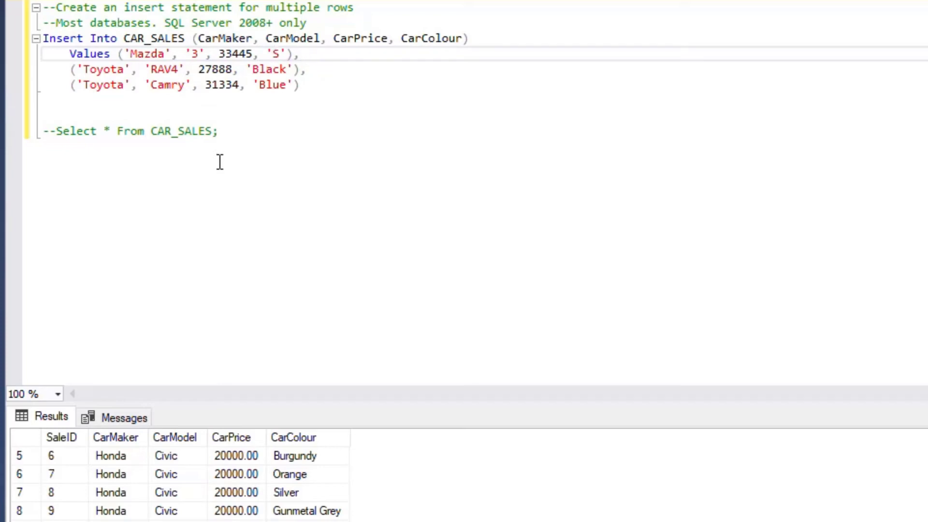
text(ilver)
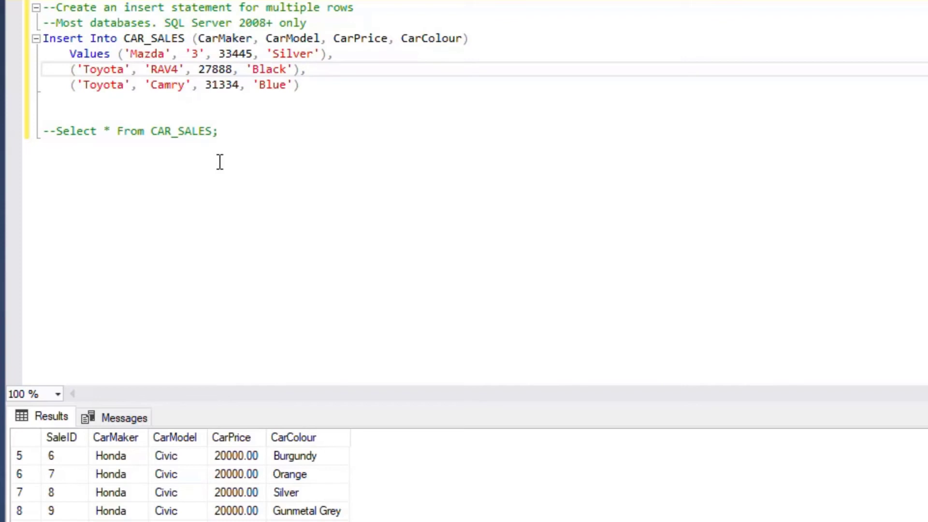
text(Ma)
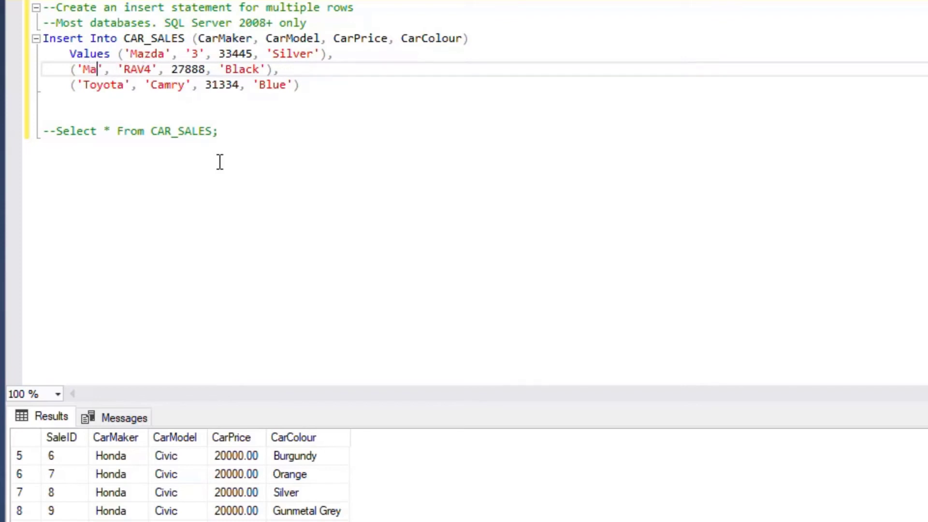
text(zda',)
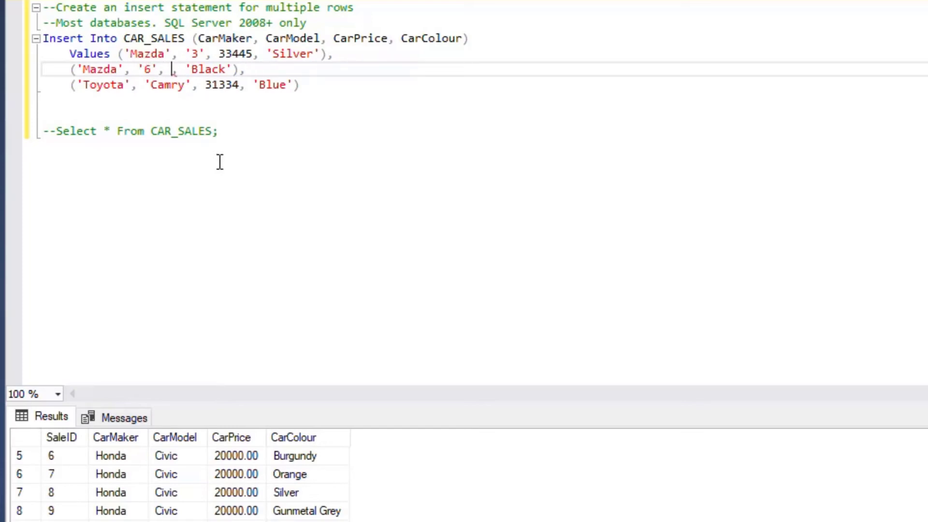
text(25666)
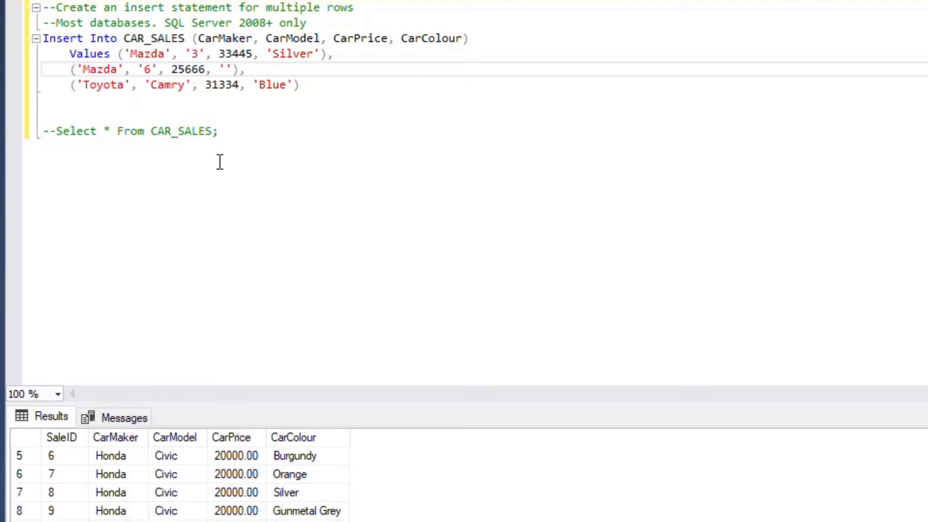
text(Tan)
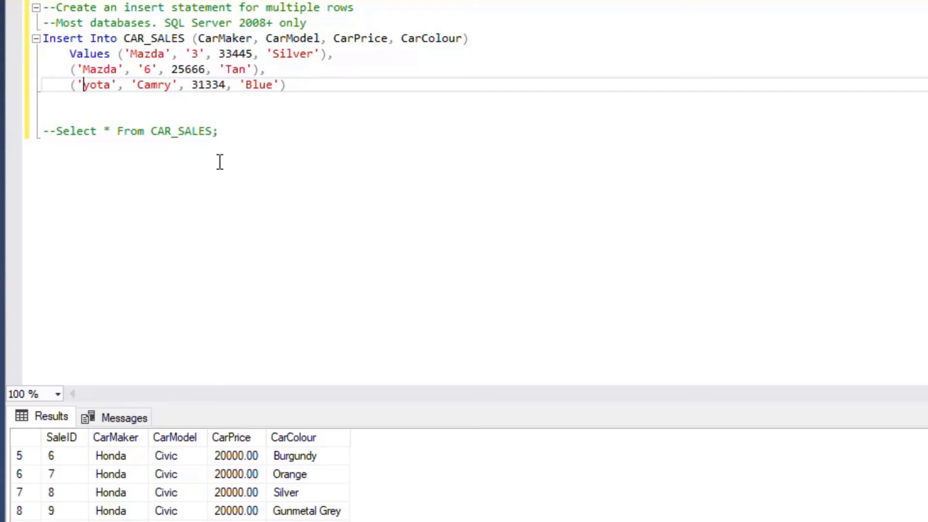
Make the third row 'Mazda', 'CX-9', 41254, 'Yellow' and end the statement with a semicolon
text(Mazda)
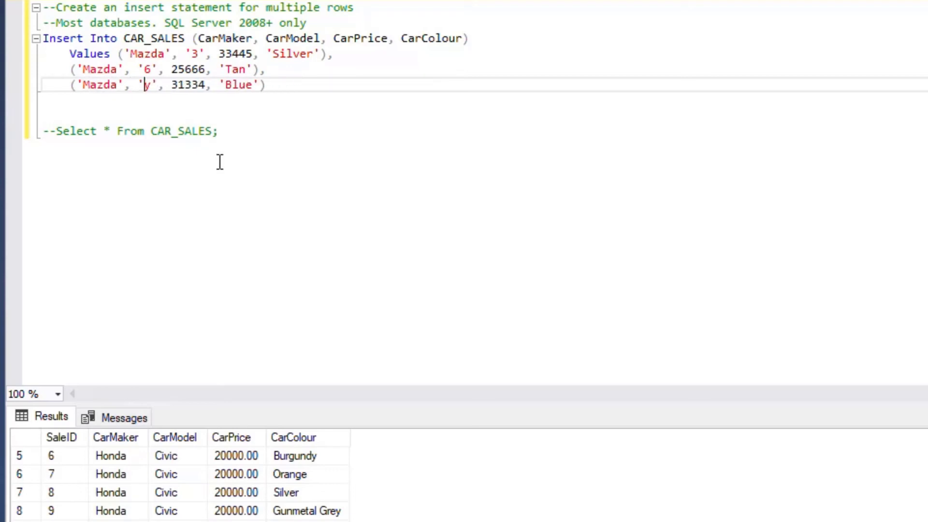
text(9)
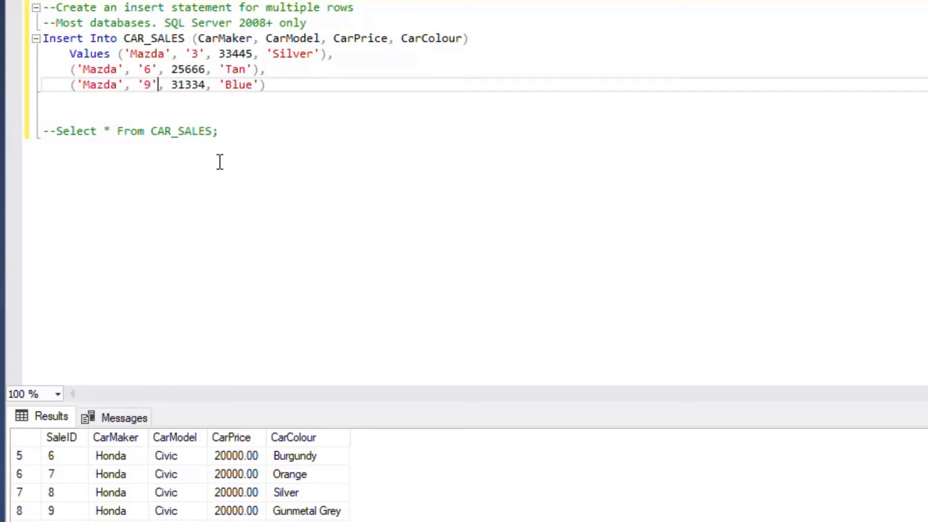
click(172, 85)
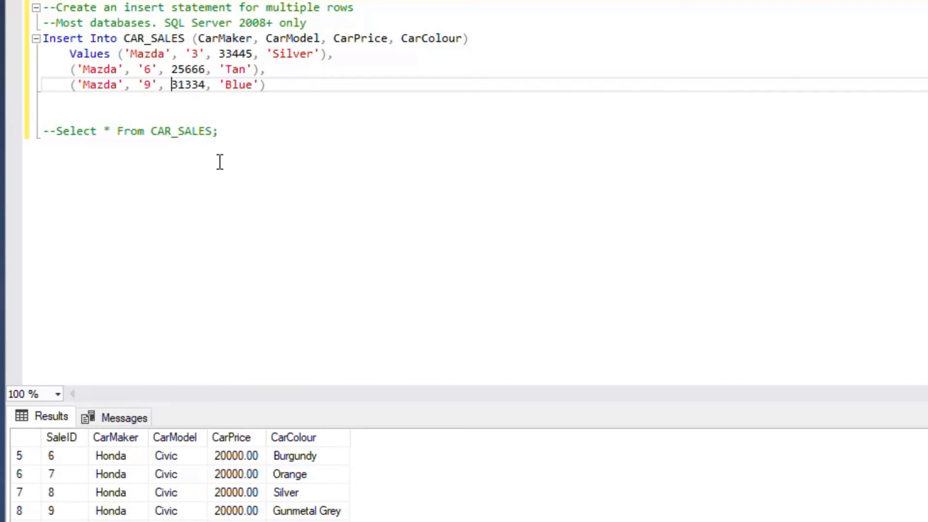
text(C)
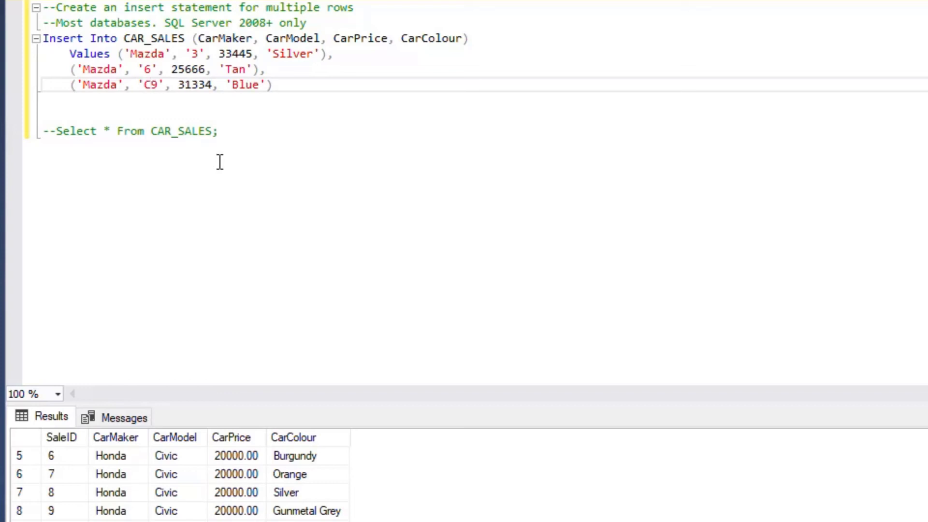
text(X-)
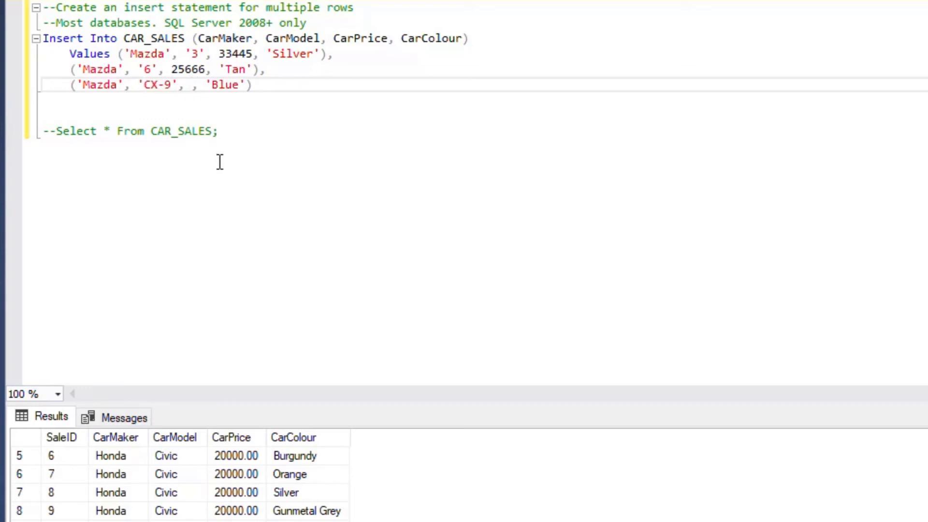
text(41254)
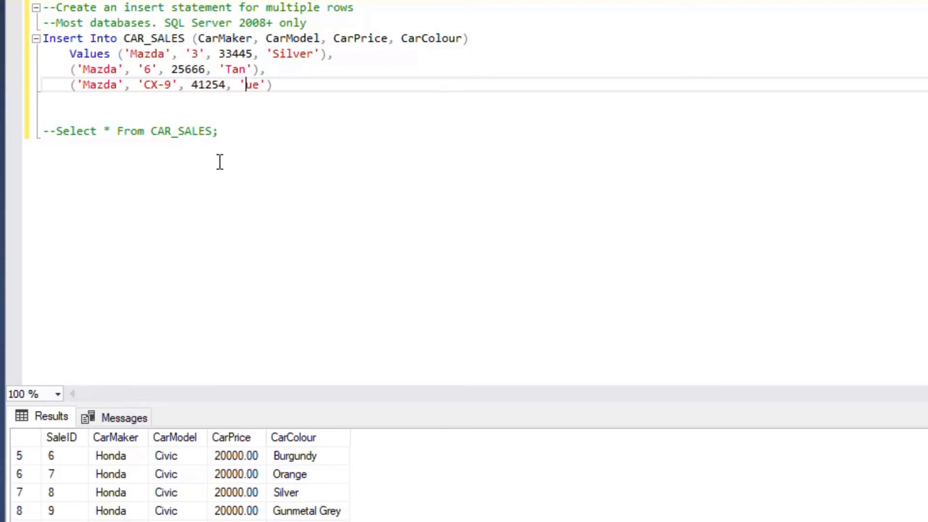
text(Ye)
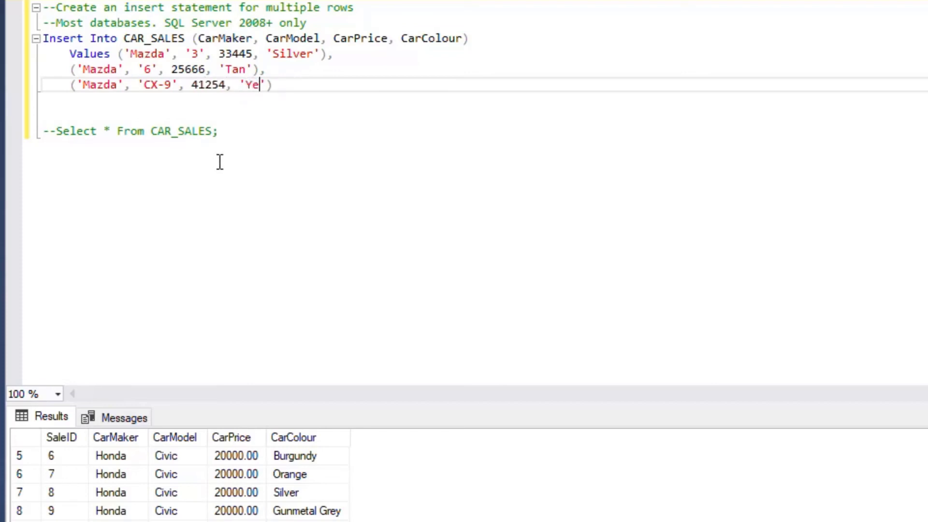
text(llow)
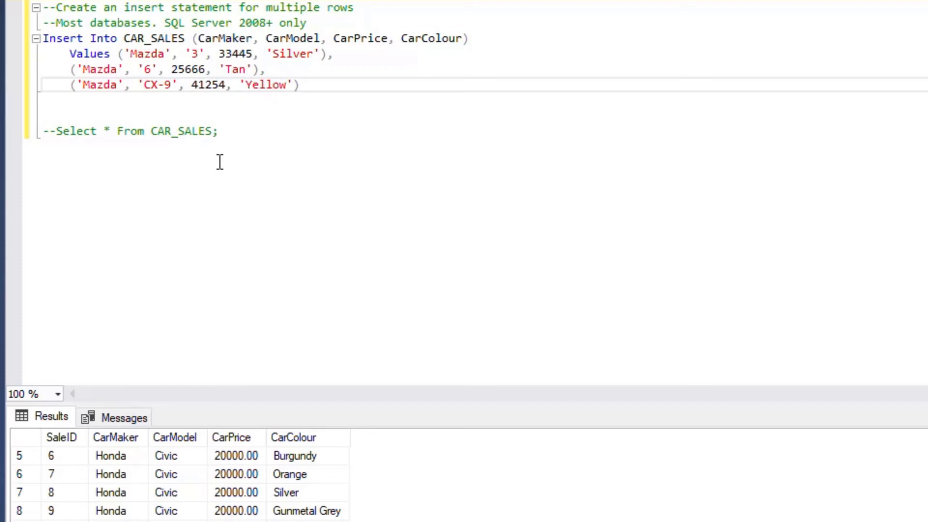
text(;)
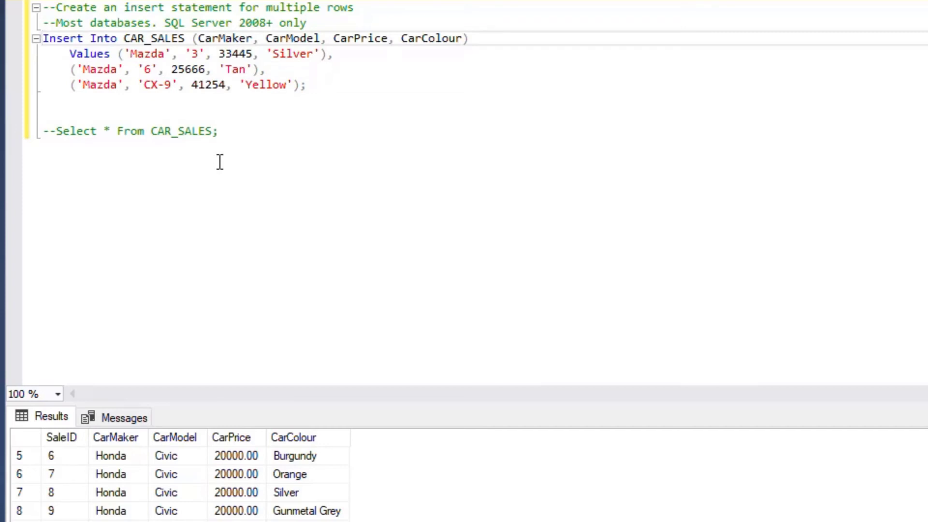
Duplicate the CX-9 value row onto a new line as a fourth tuple
drag(42, 38, 305, 85)
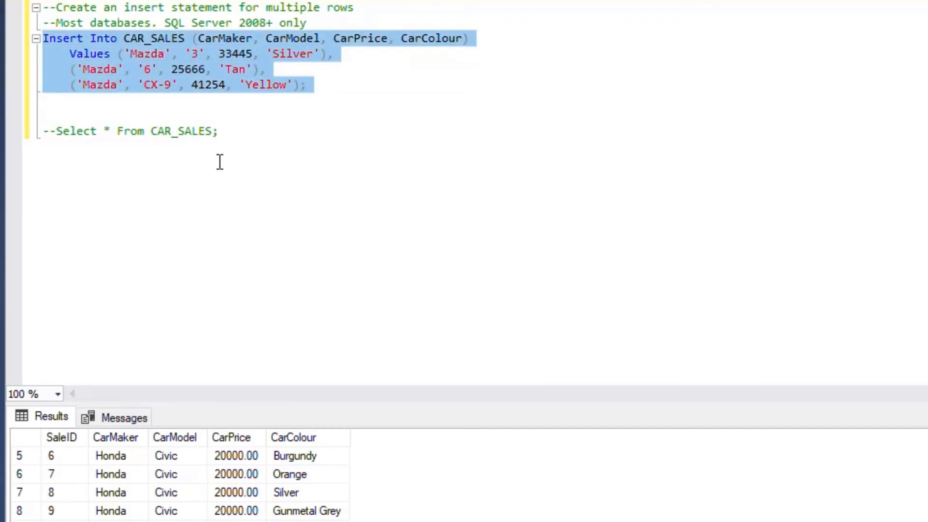
click(220, 163)
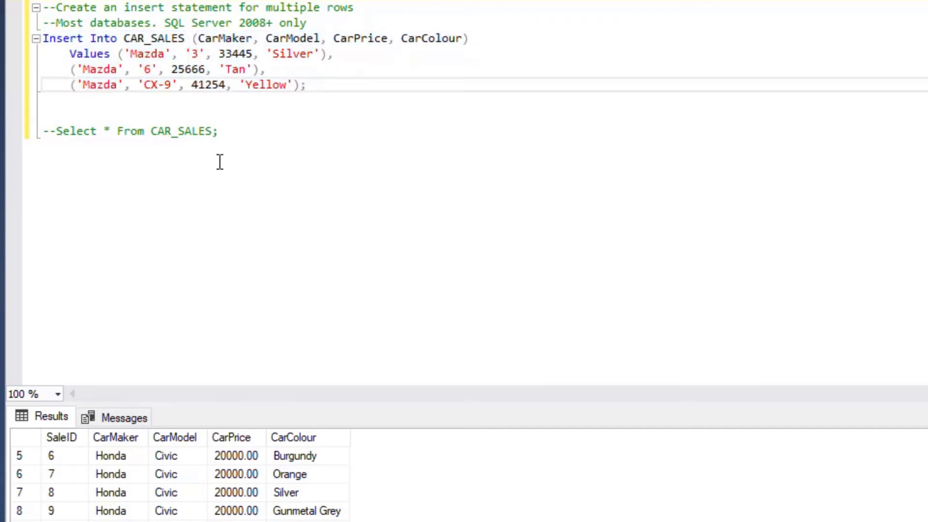
drag(70, 85, 299, 85)
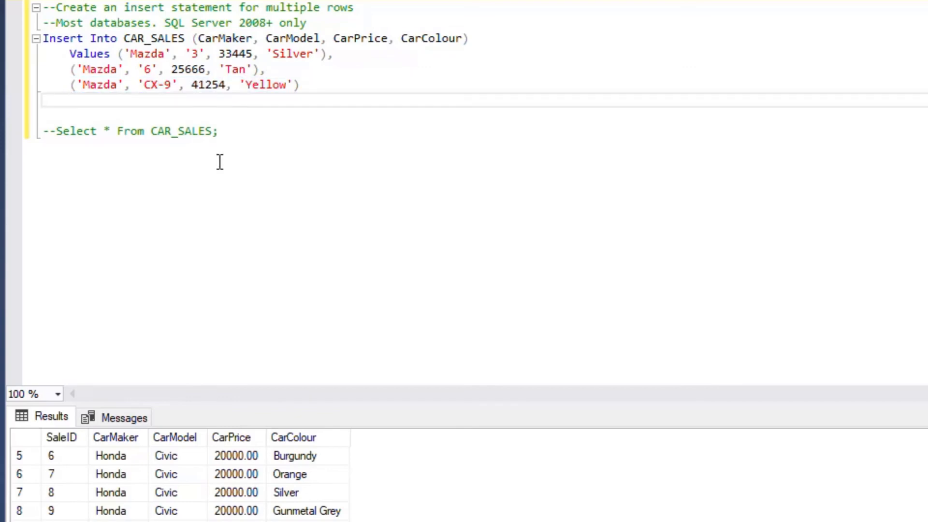
text(('Mazda', 'CX-9', 41254, 'Yellow');)
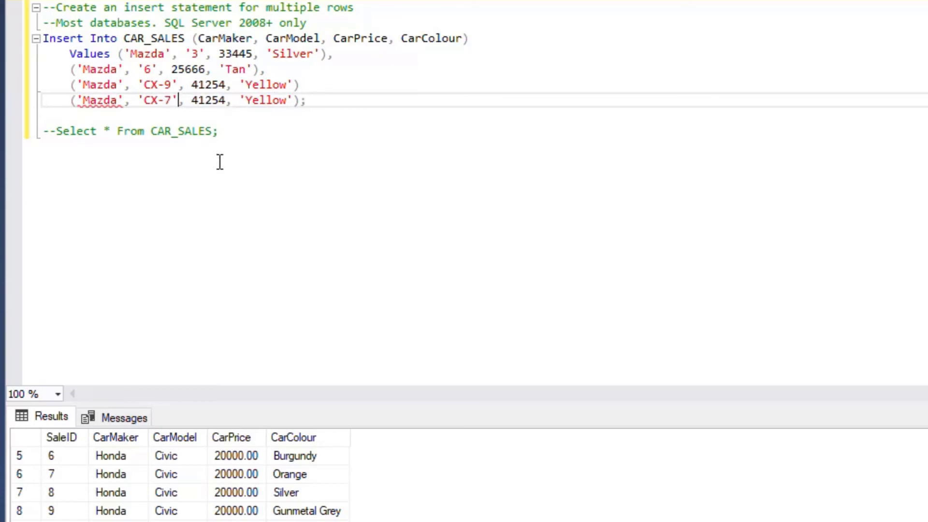
Change the fourth row to a white Mazda CX-7 priced 37528, with the semicolon at the end
key(Backspace)
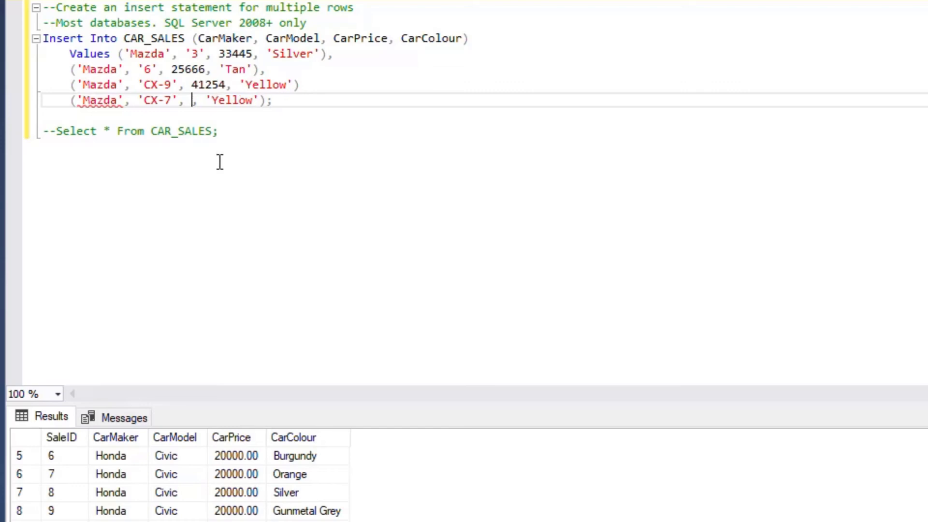
text(375285)
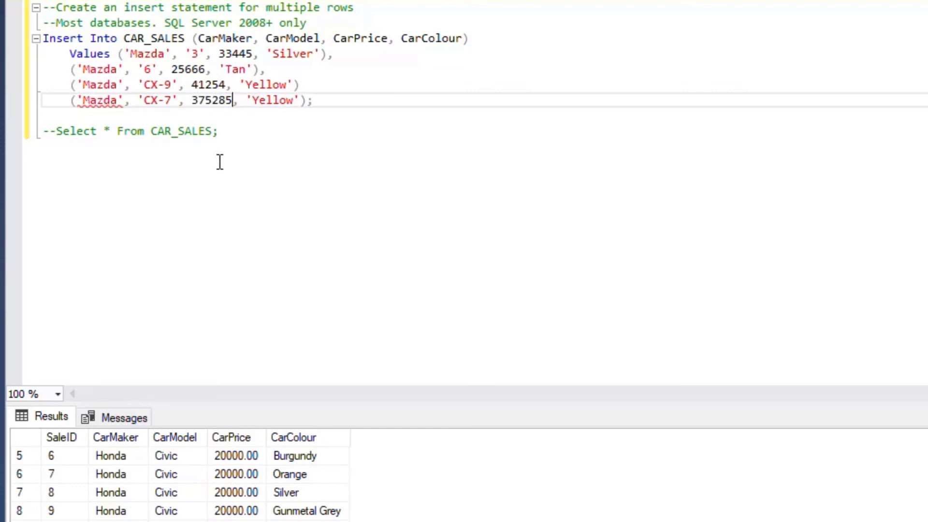
key(Backspace)
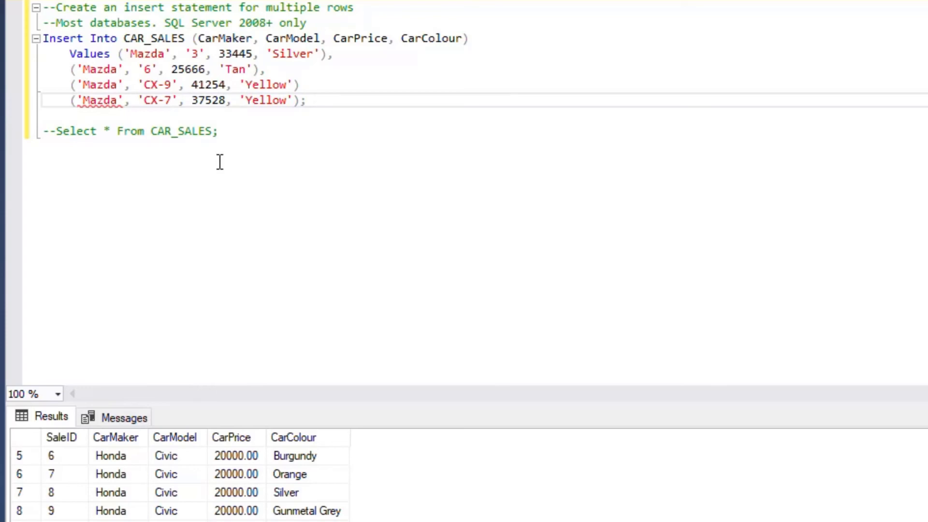
text(W)
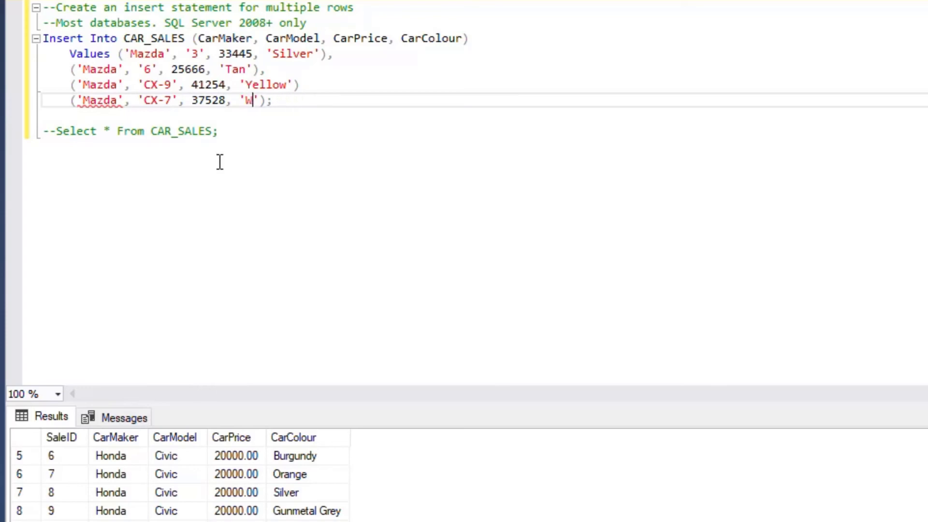
text(hite)
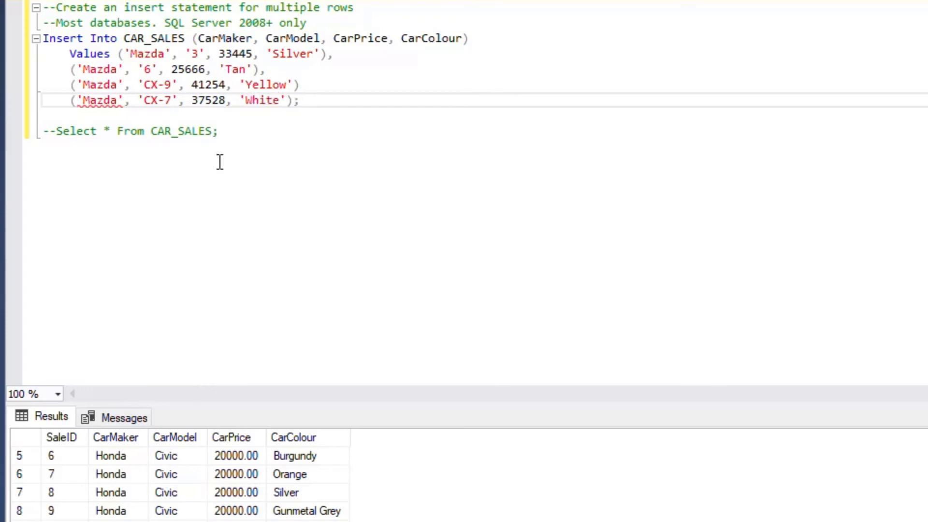
click(217, 130)
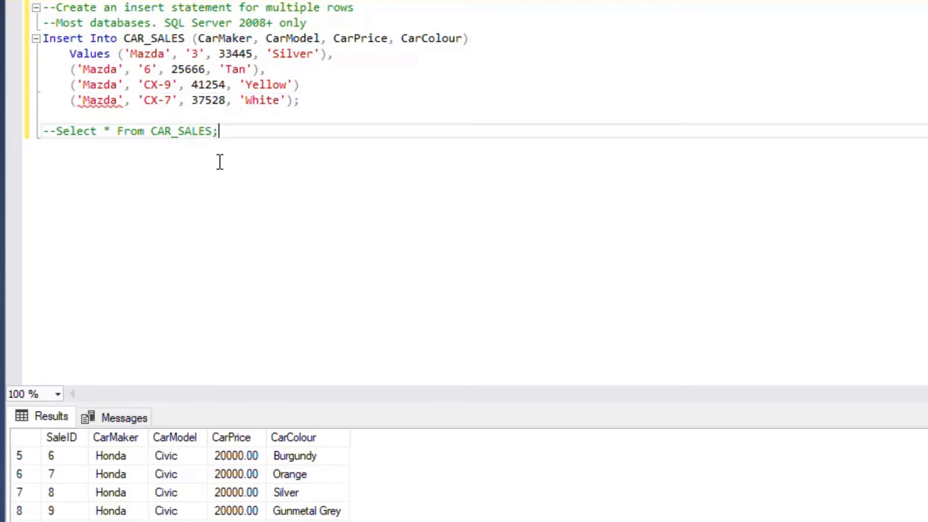
click(279, 99)
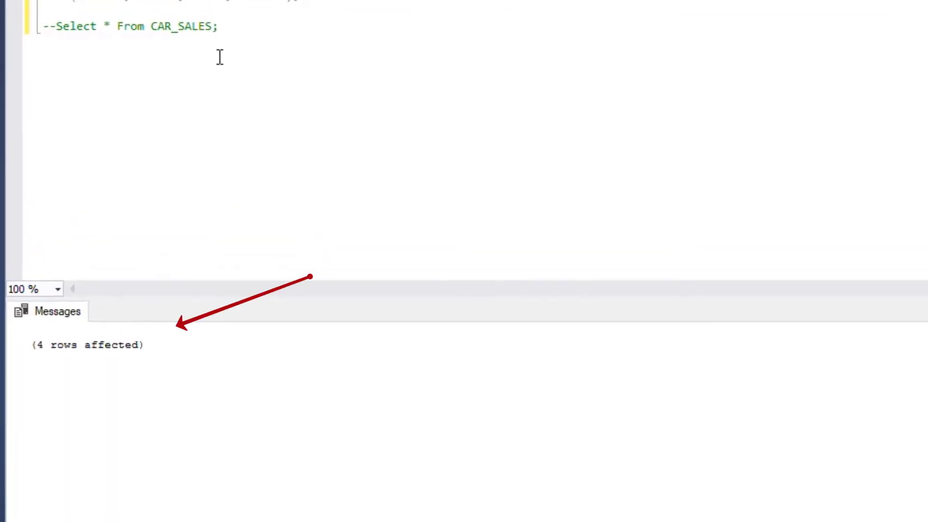
mouse_move(160, 349)
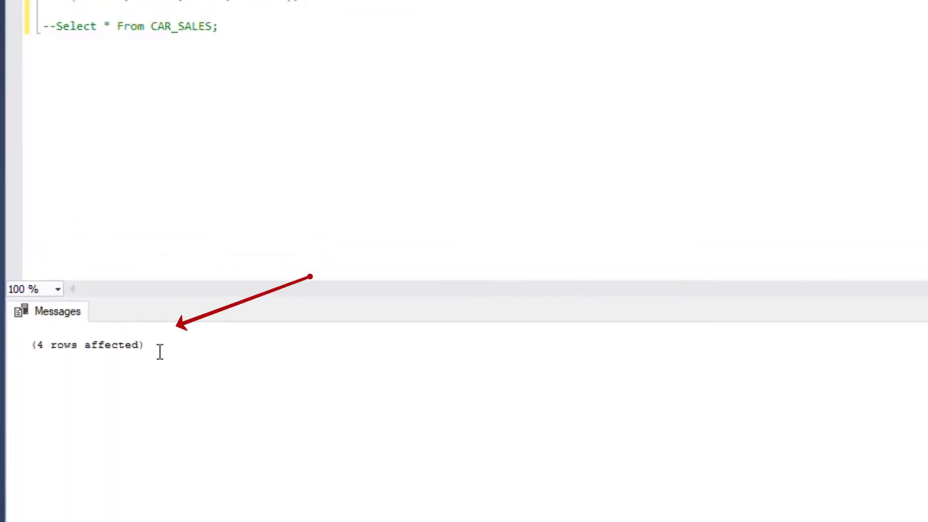
Note the '(4 rows affected)' message, then uncomment and run Select * From CAR_SALES
double_click(88, 345)
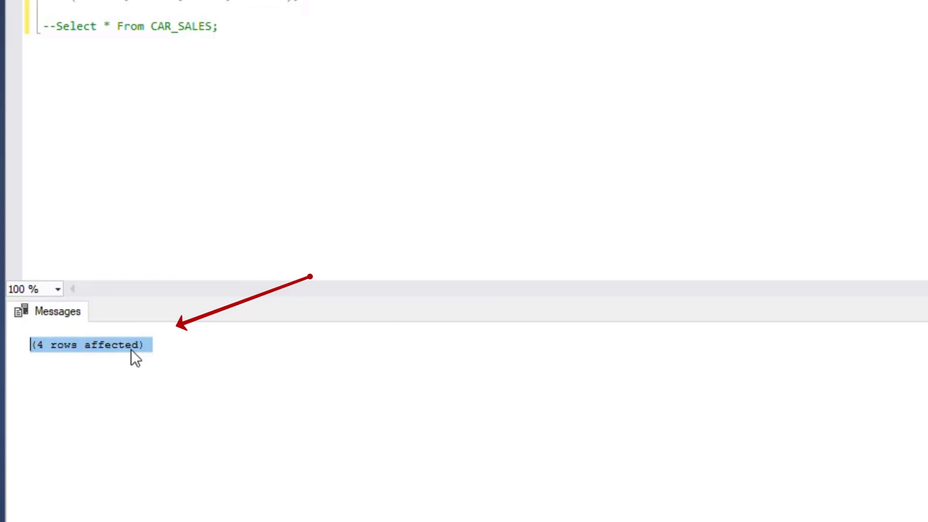
click(217, 29)
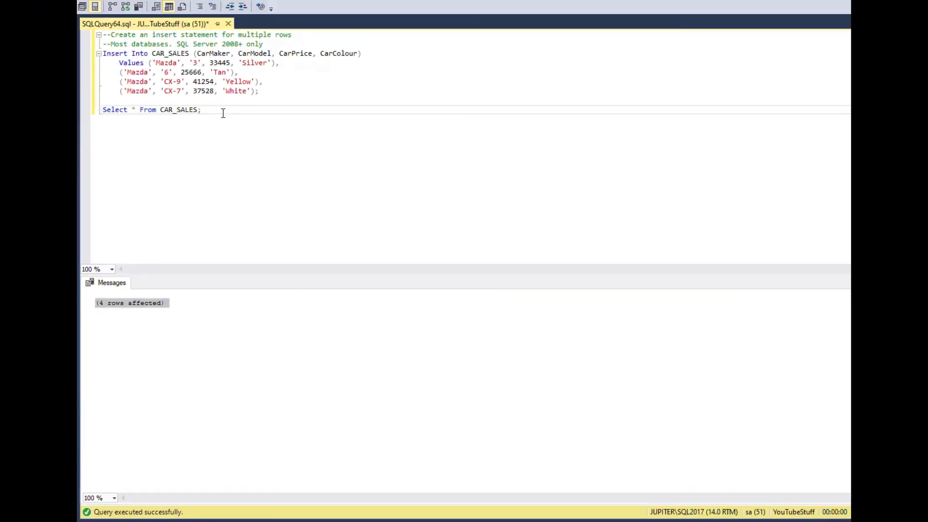
key(F5)
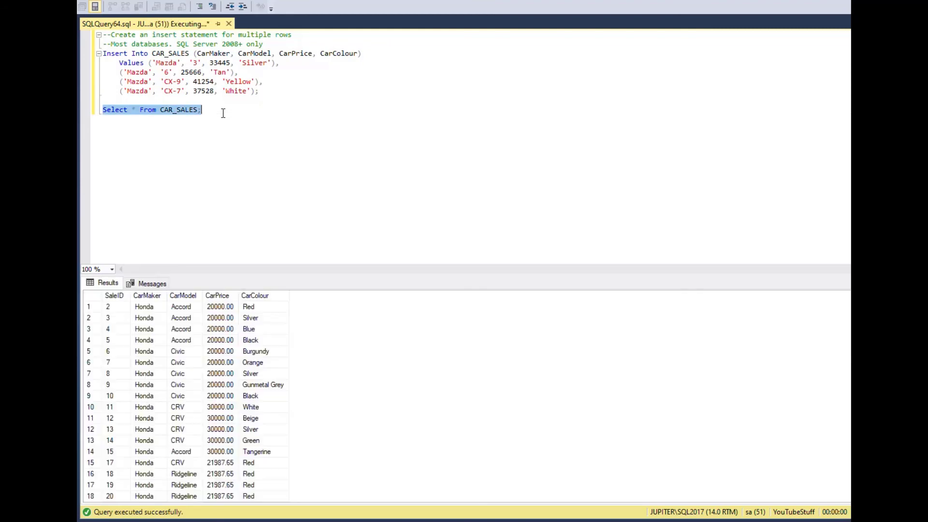